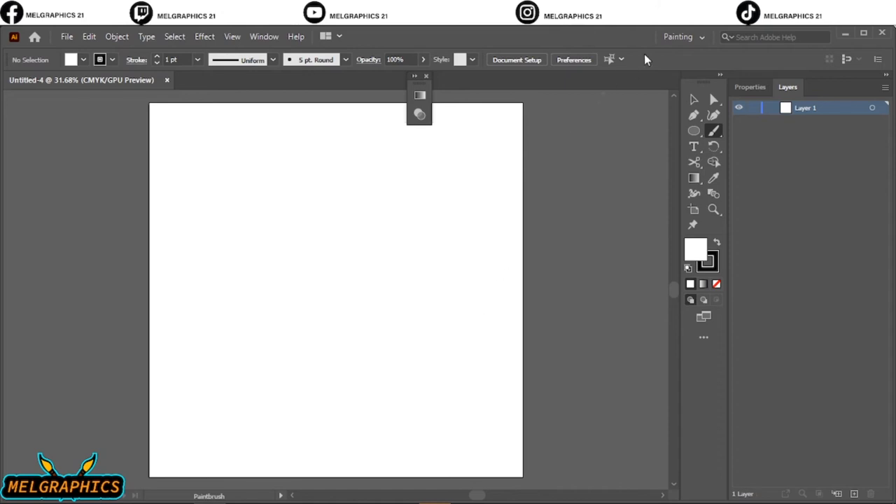
Reset the Painting workspace from the workspace switcher to restore its default panel layout
left_click(682, 36)
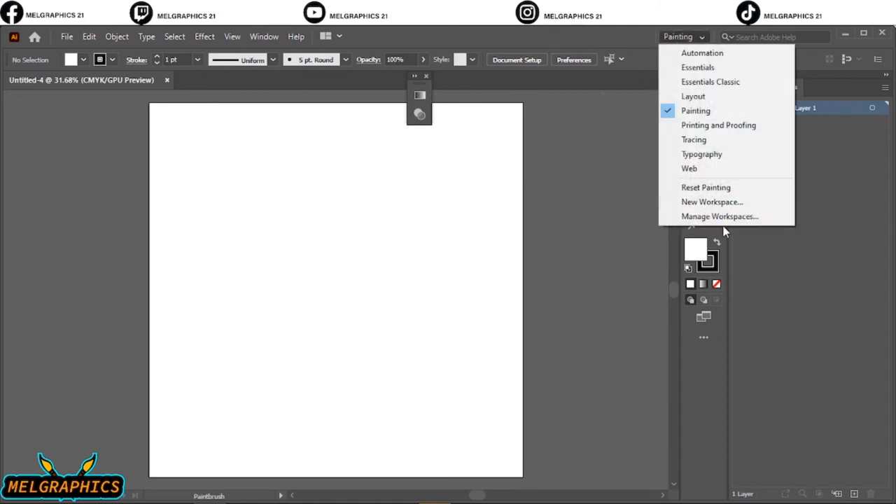
left_click(695, 110)
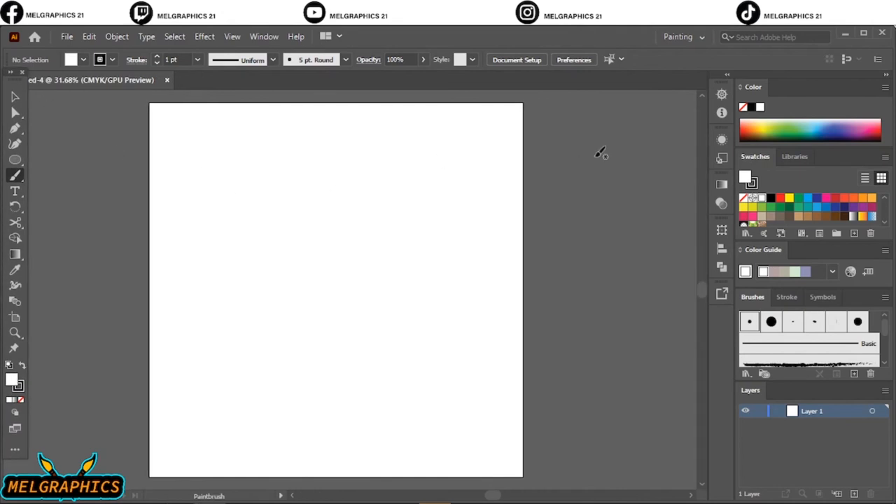
Close the Swatches tab group from its panel options menu
left_click(885, 87)
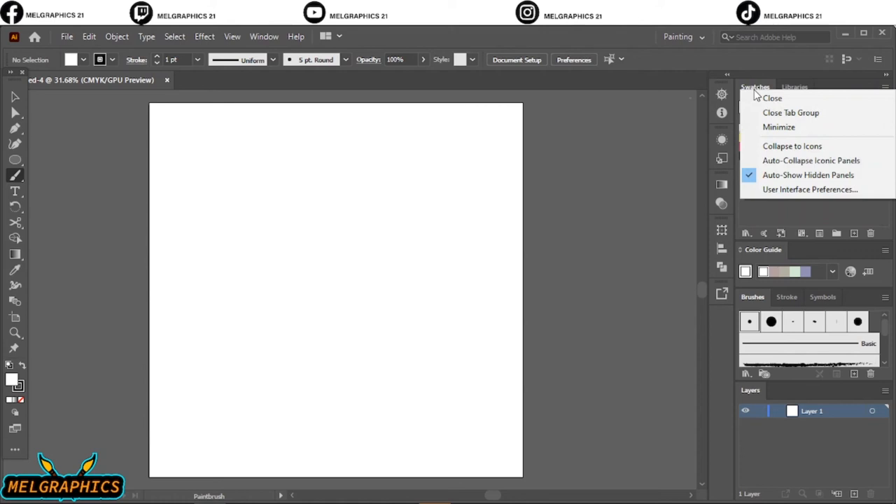
left_click(772, 98)
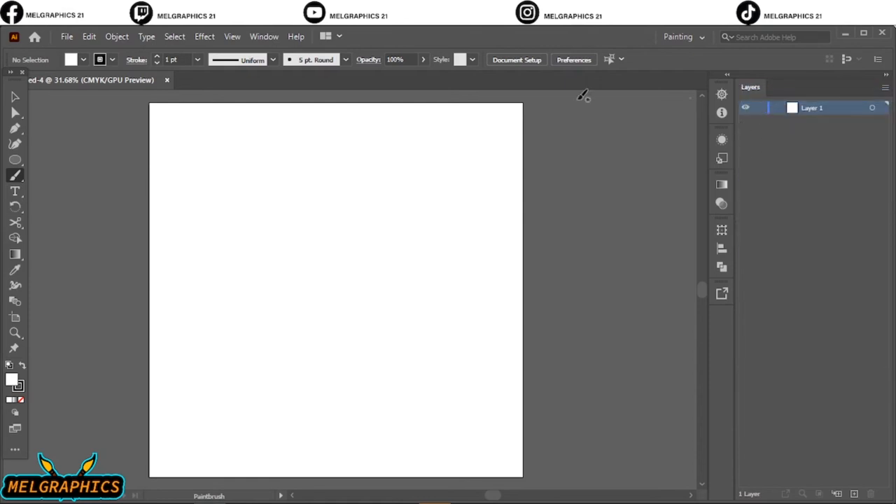
mouse_move(50, 140)
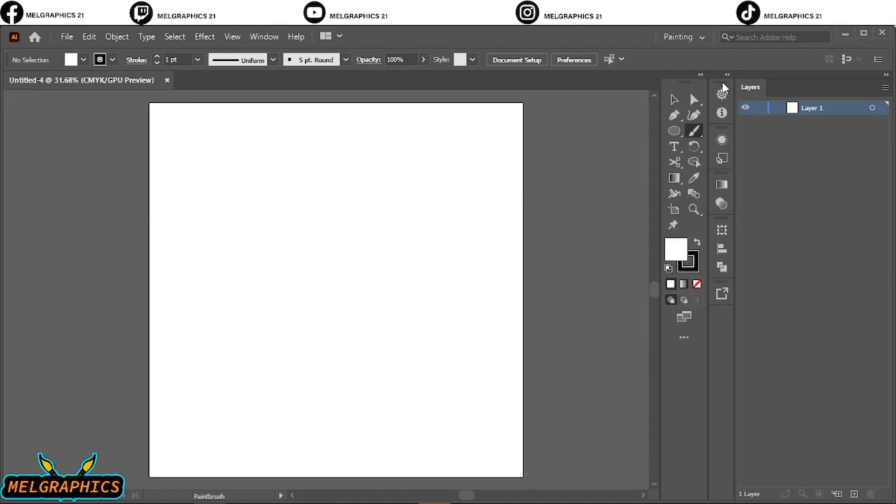
Remove the collapsed panel icon column via the dock's options menu, leaving the Paintbrush with a 5 pt round brush
left_click(727, 75)
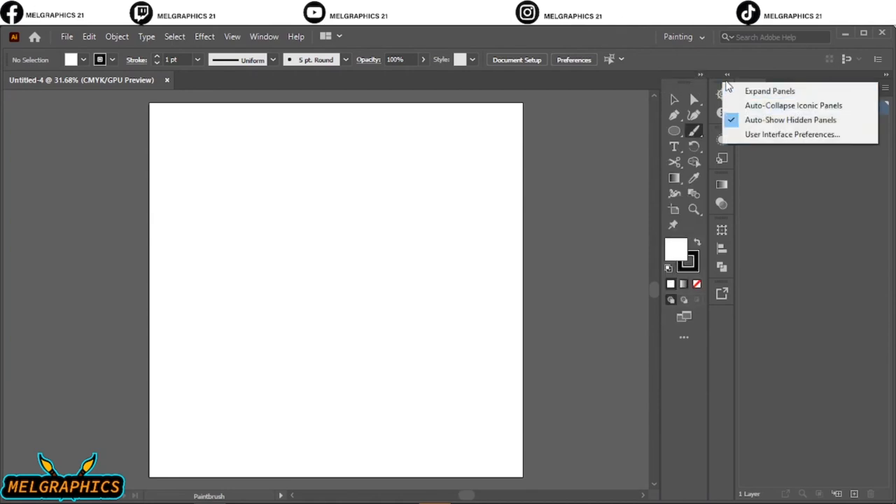
left_click(769, 91)
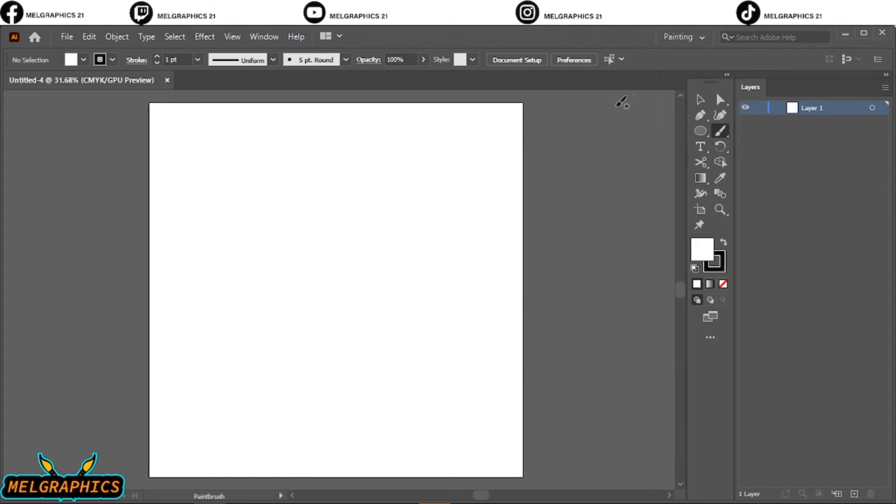
mouse_move(303, 89)
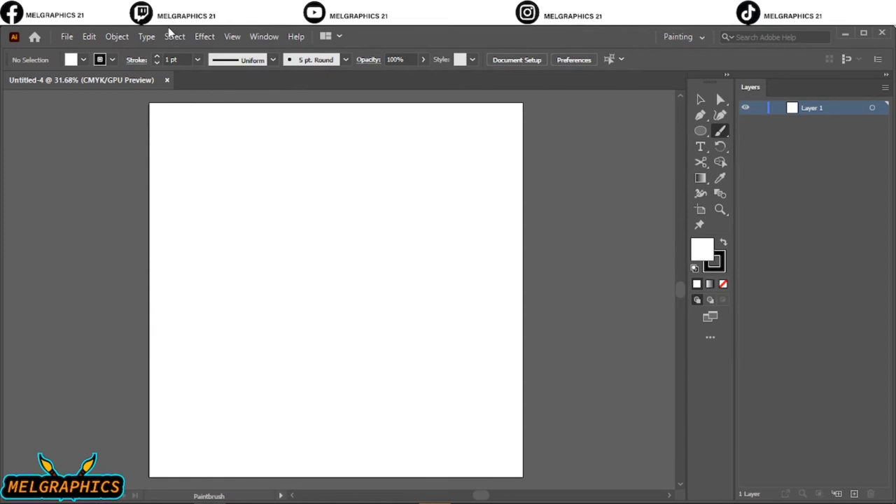
mouse_move(4, 91)
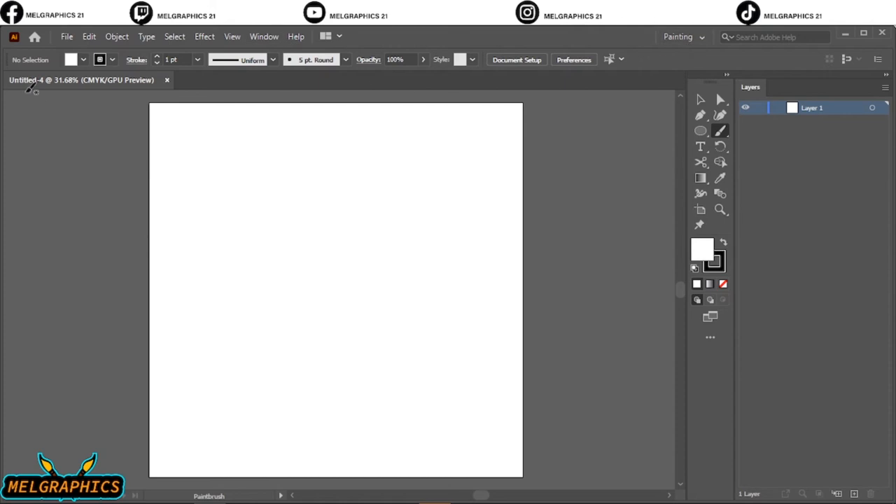
mouse_move(322, 126)
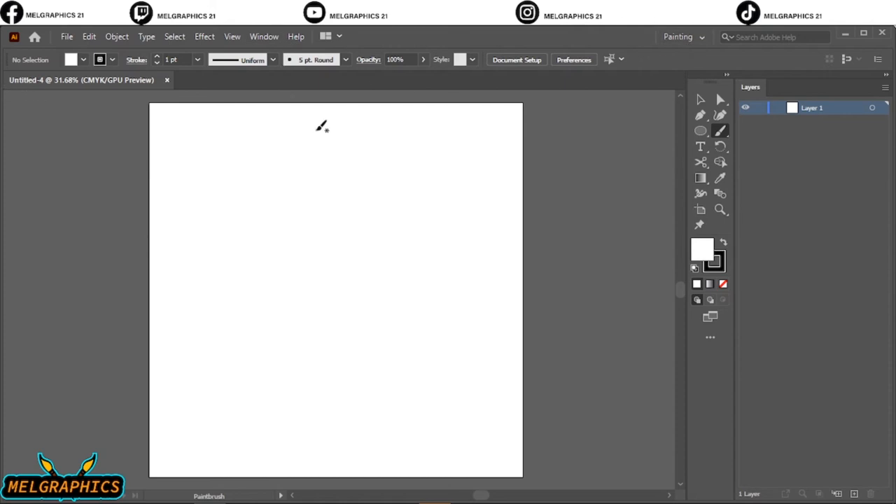
mouse_move(329, 135)
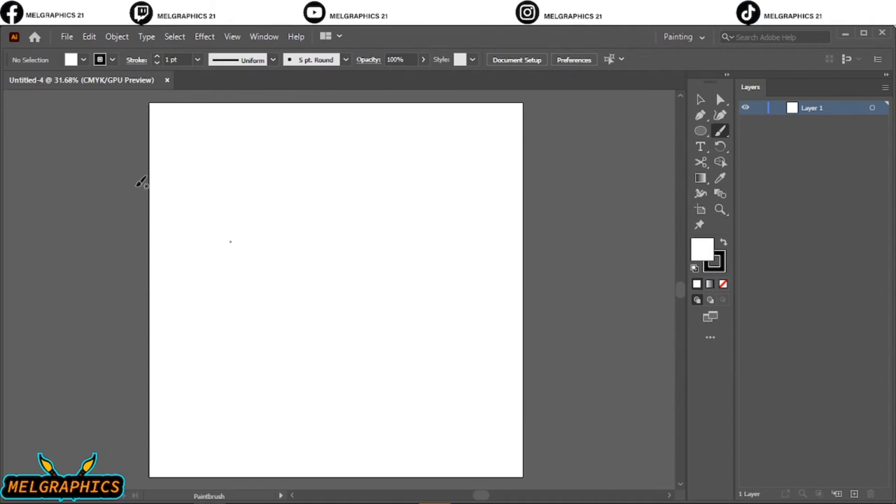
mouse_move(100, 174)
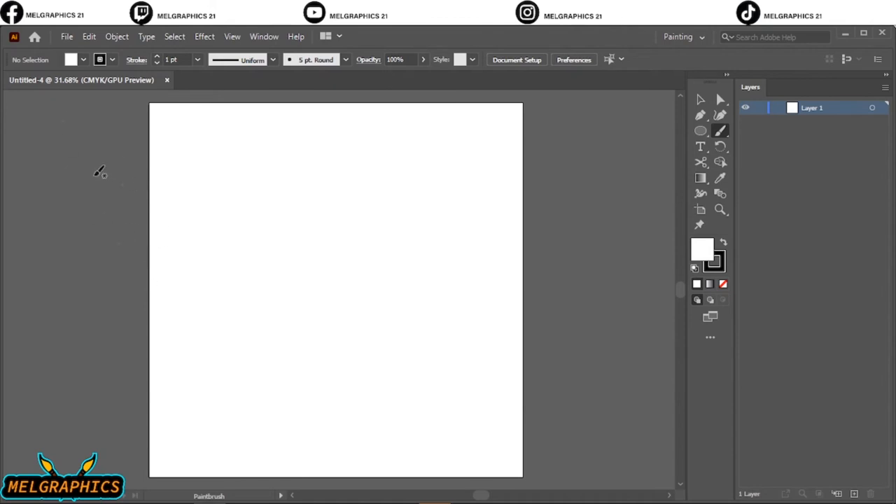
mouse_move(63, 72)
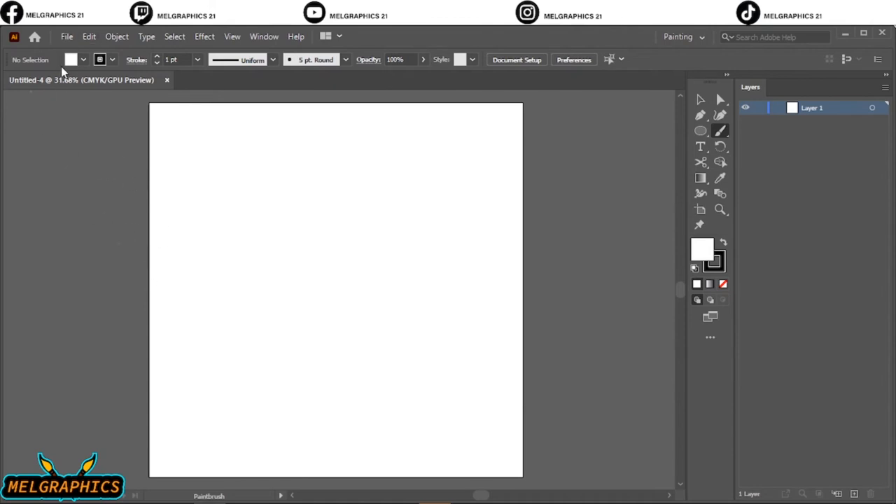
mouse_move(310, 126)
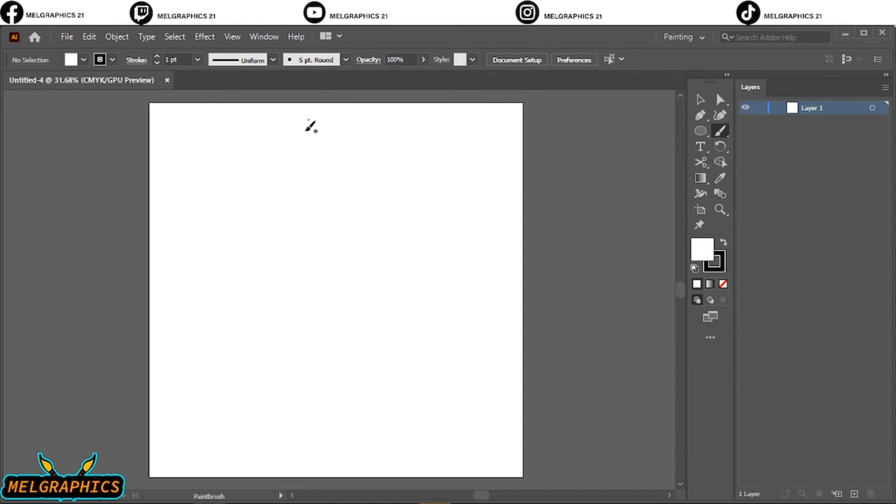
left_click(343, 60)
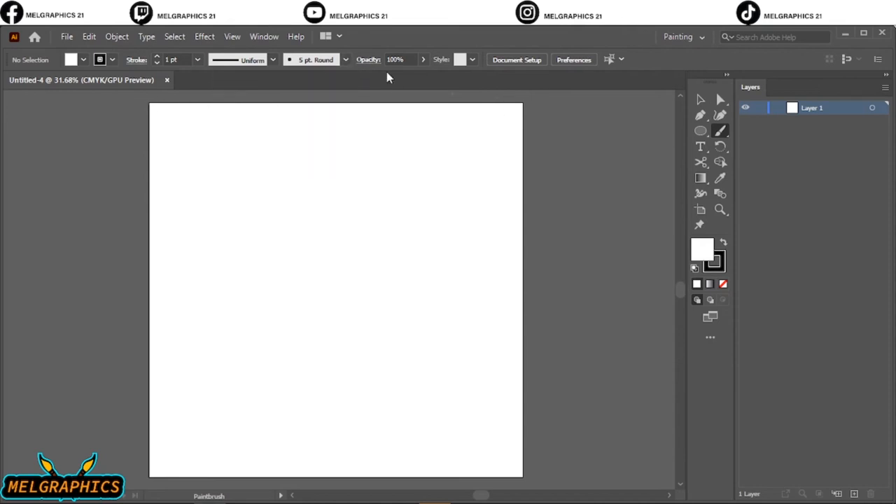
mouse_move(278, 84)
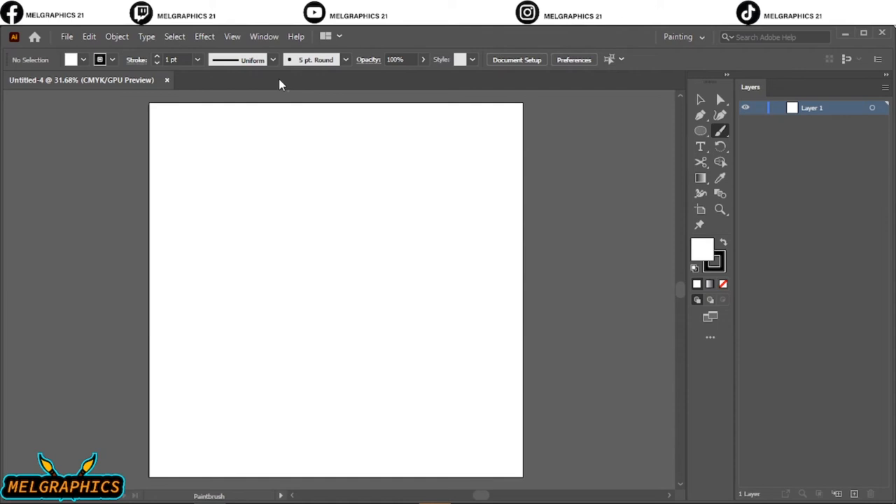
left_click(264, 37)
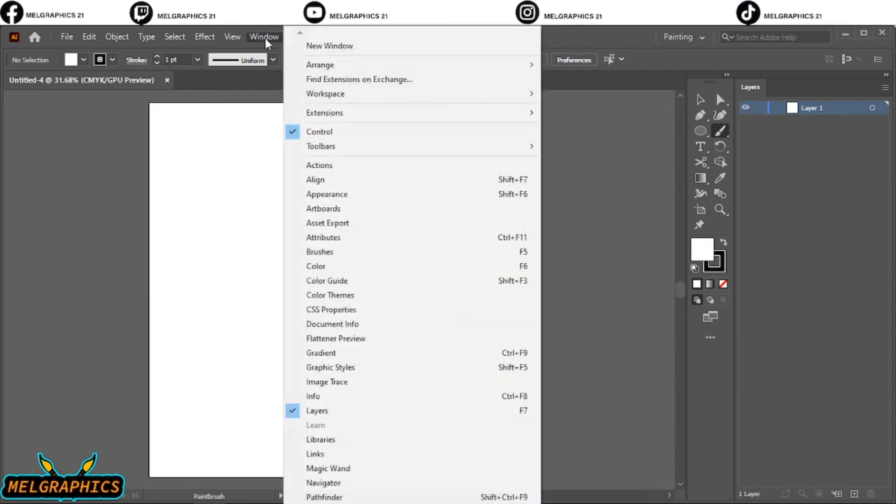
mouse_move(319, 131)
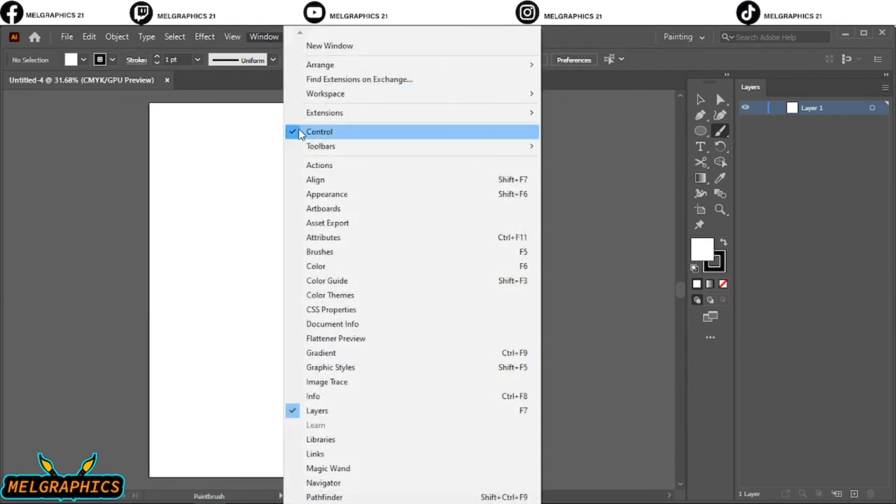
left_click(320, 131)
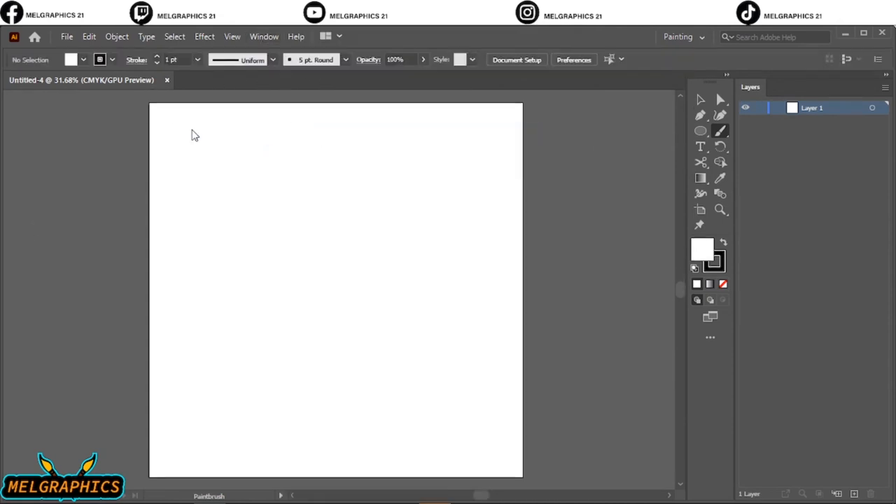
mouse_move(265, 58)
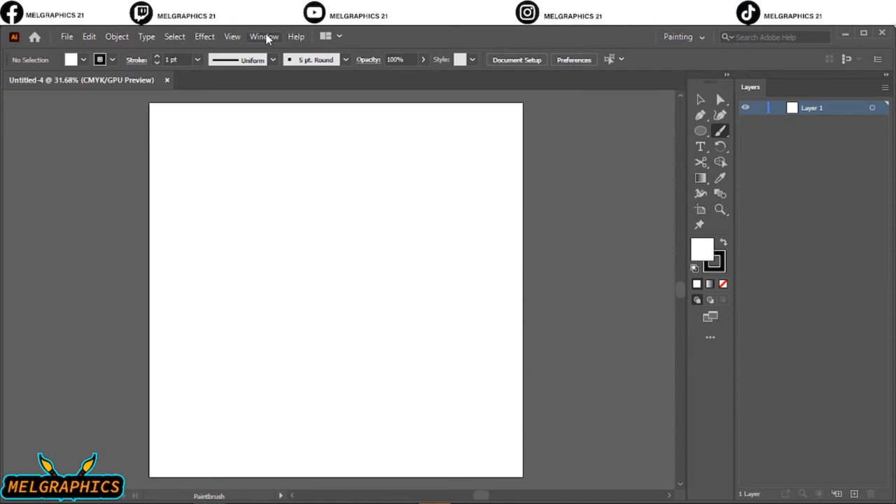
Show the Properties panel from the Window menu and dock it as a tab beside Layers
left_click(264, 37)
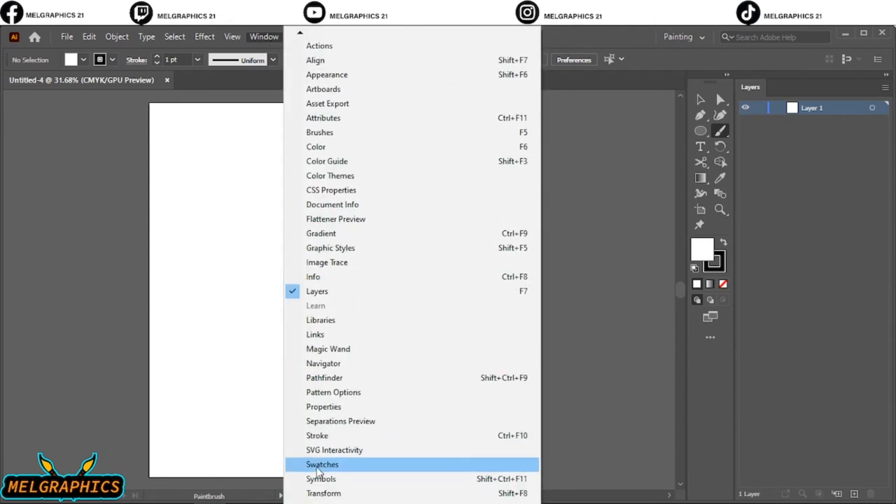
left_click(322, 464)
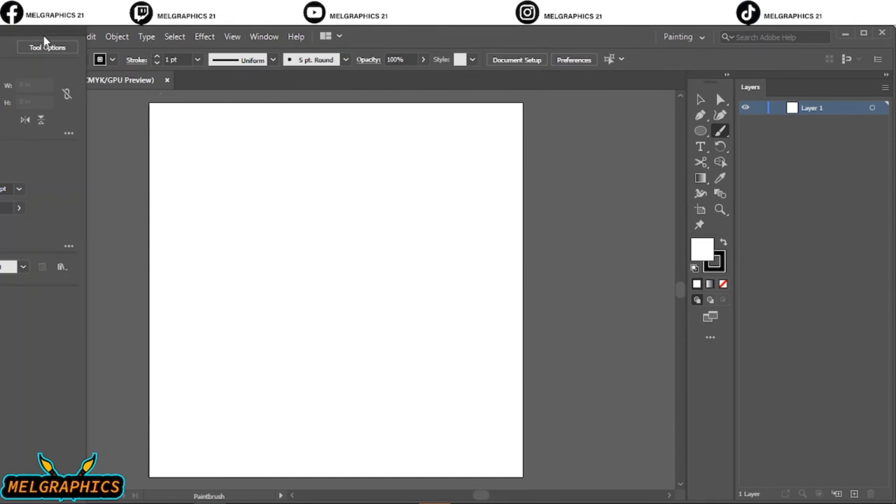
left_click(781, 86)
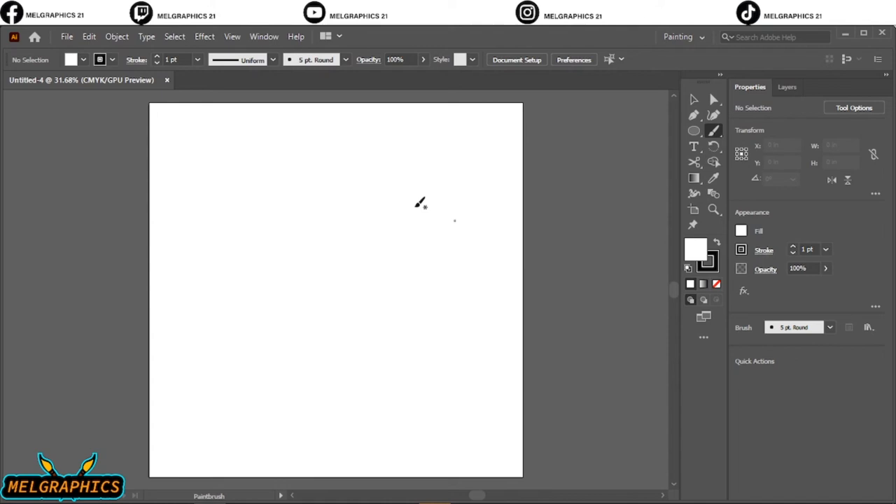
left_click_drag(595, 153, 595, 216)
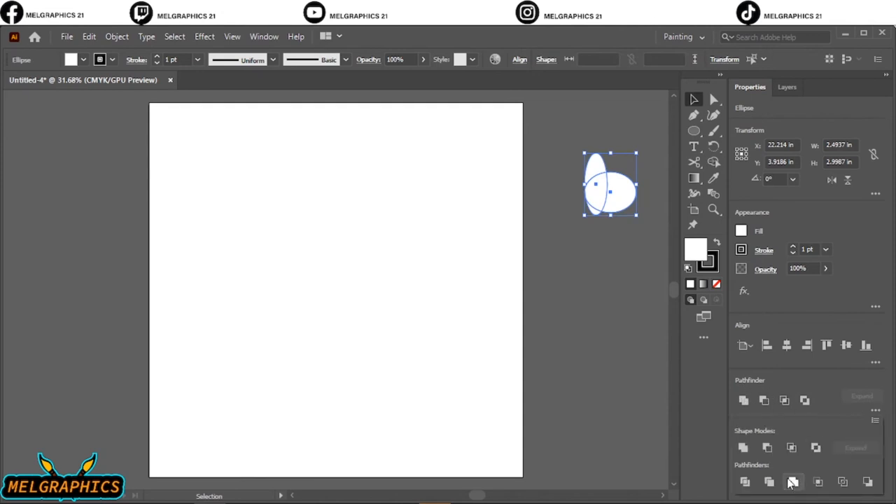
mouse_move(768, 481)
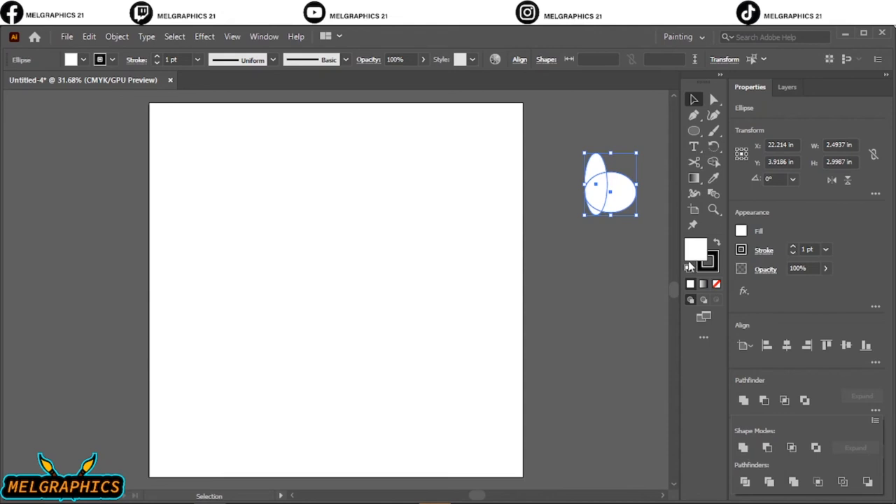
mouse_move(653, 192)
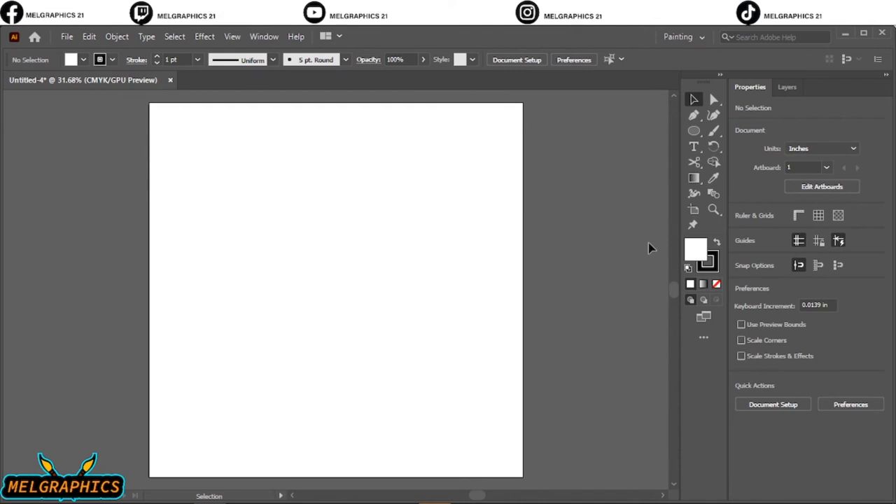
mouse_move(593, 251)
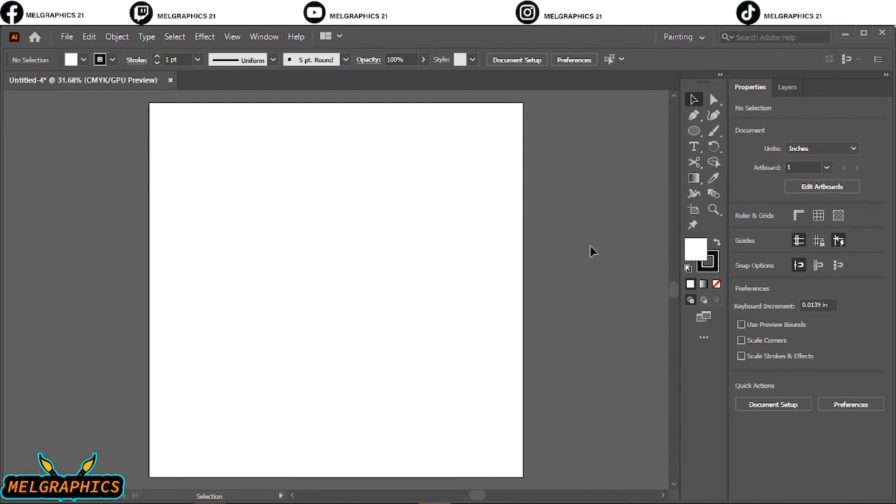
mouse_move(450, 297)
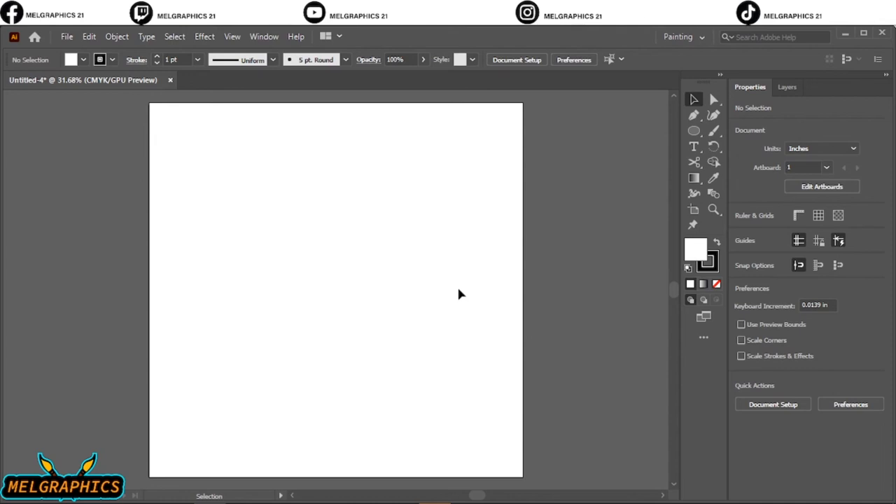
mouse_move(723, 174)
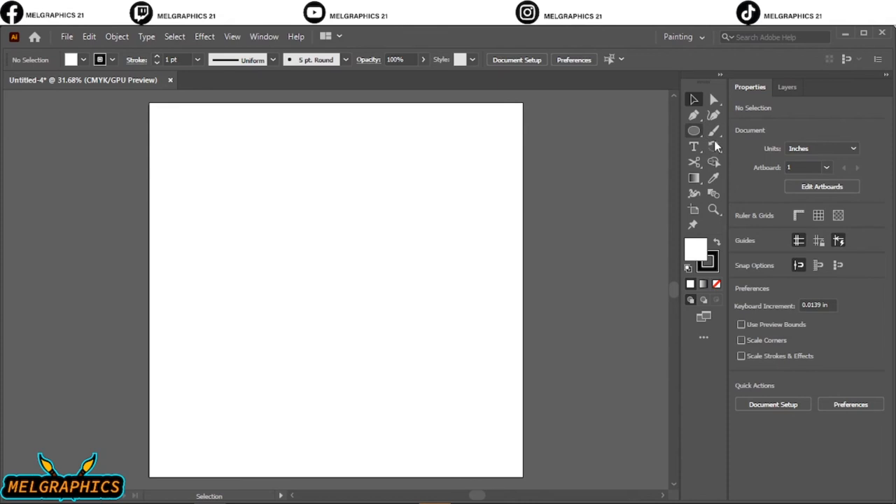
left_click(693, 131)
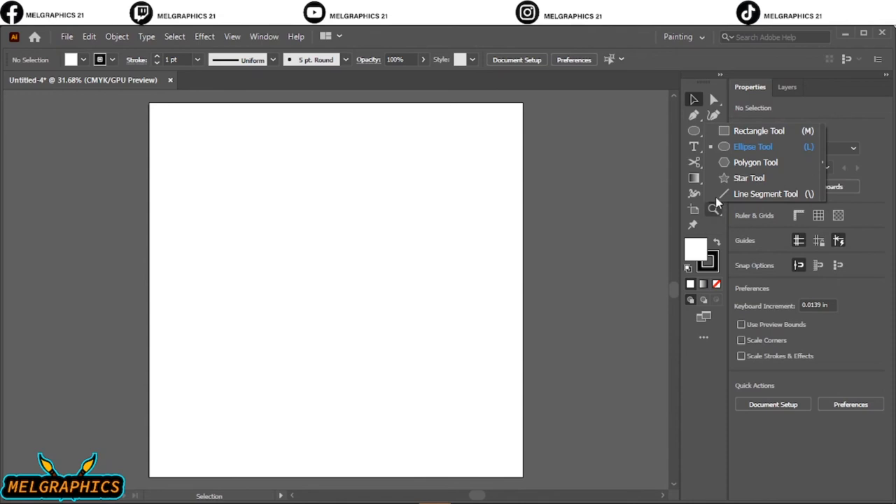
mouse_move(787, 221)
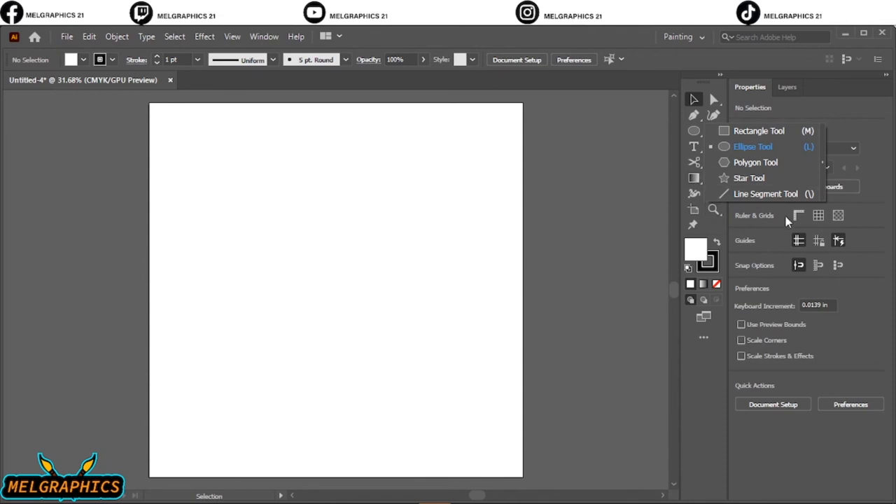
mouse_move(764, 235)
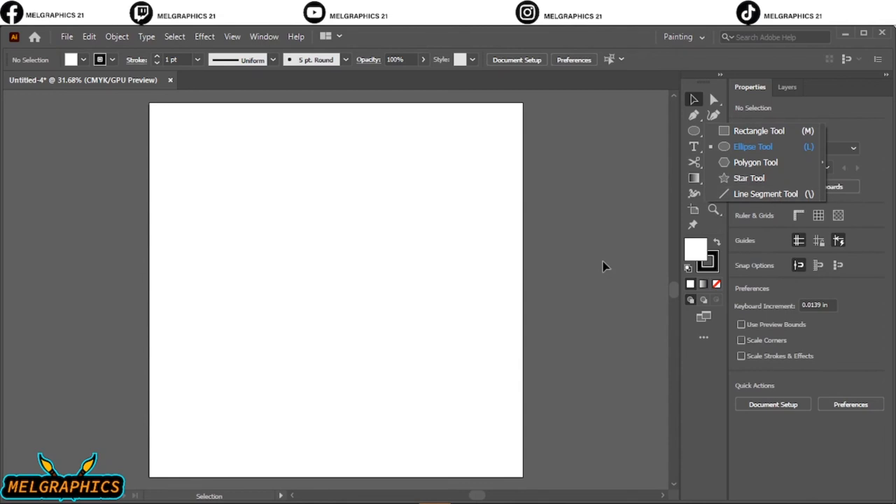
mouse_move(698, 105)
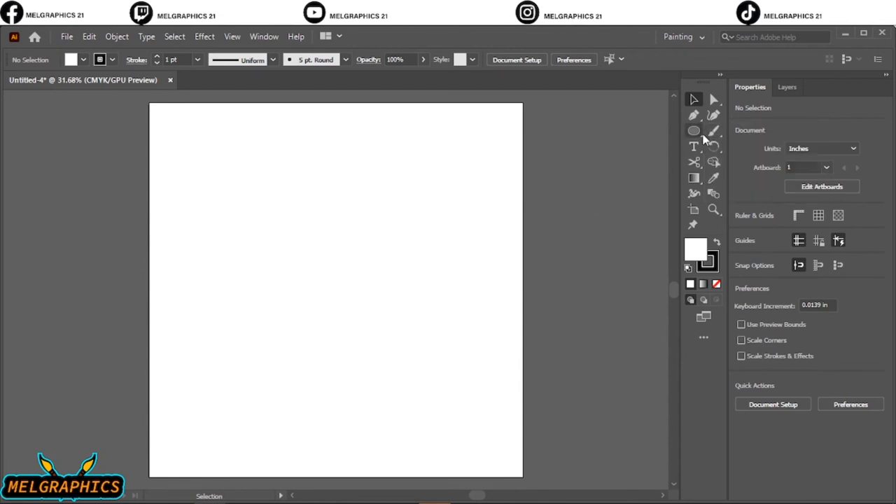
mouse_move(679, 161)
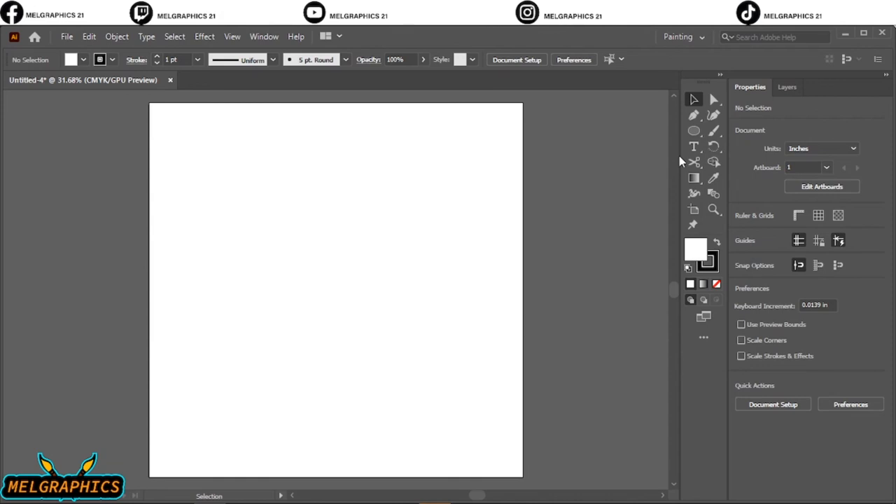
mouse_move(517, 197)
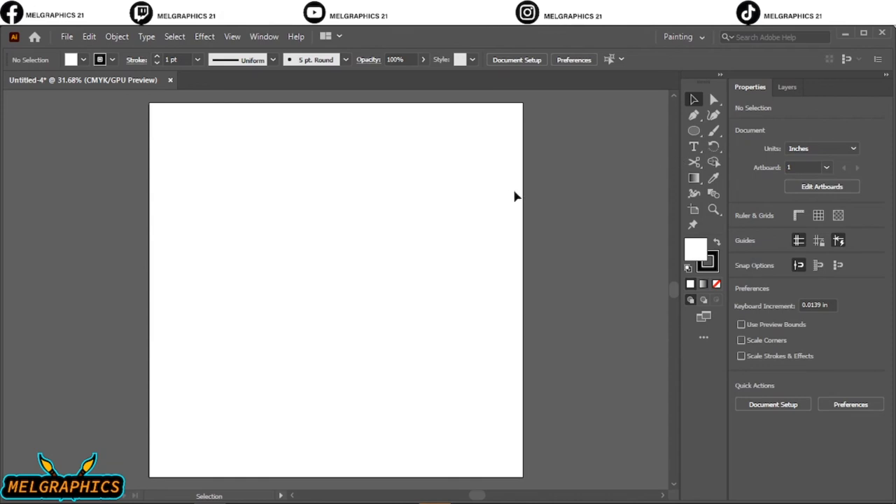
mouse_move(662, 149)
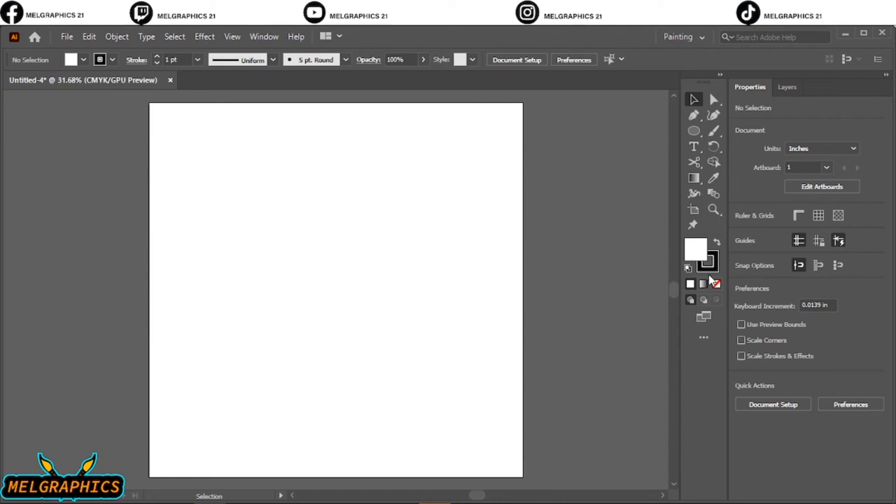
Set the fill to solid black and the stroke to None
left_click(715, 284)
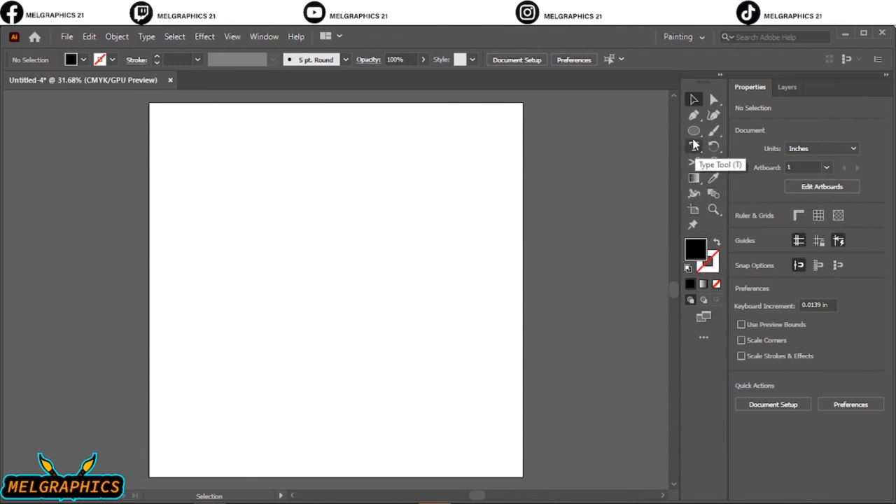
left_click(693, 131)
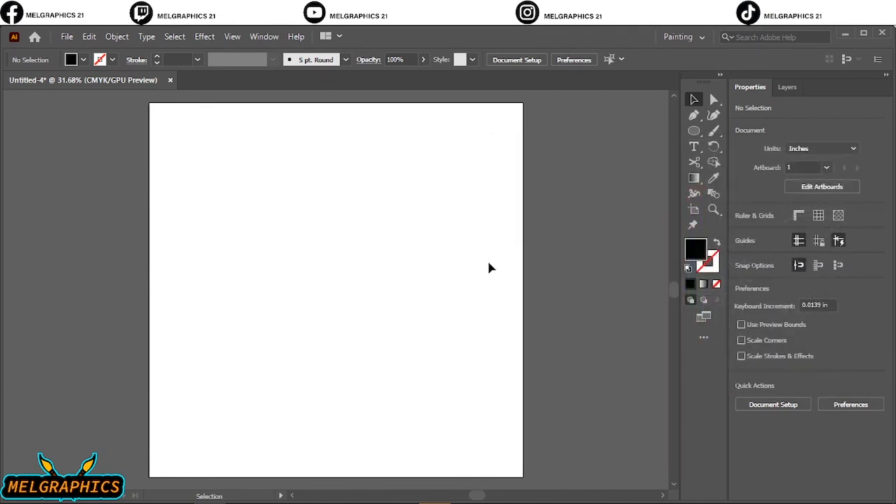
mouse_move(694, 130)
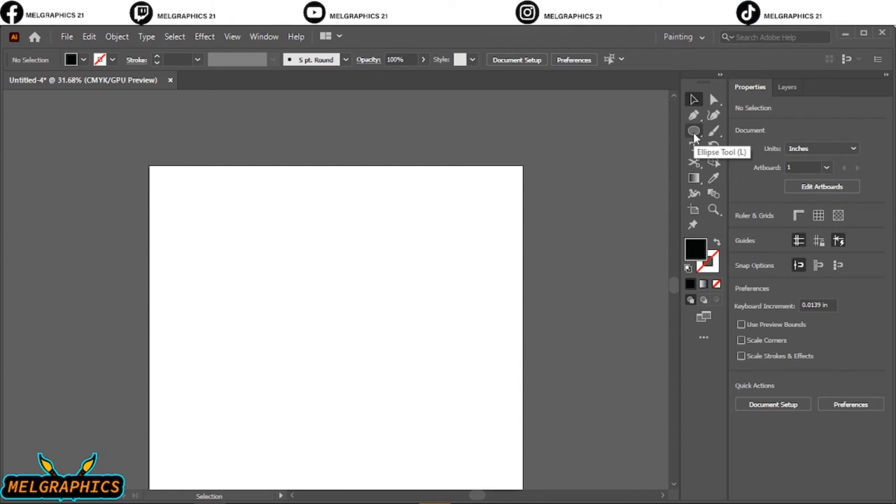
Draw a 25.68 × 0.0337 in ellipse above the artboard, flattening it by its top anchor
left_click(692, 131)
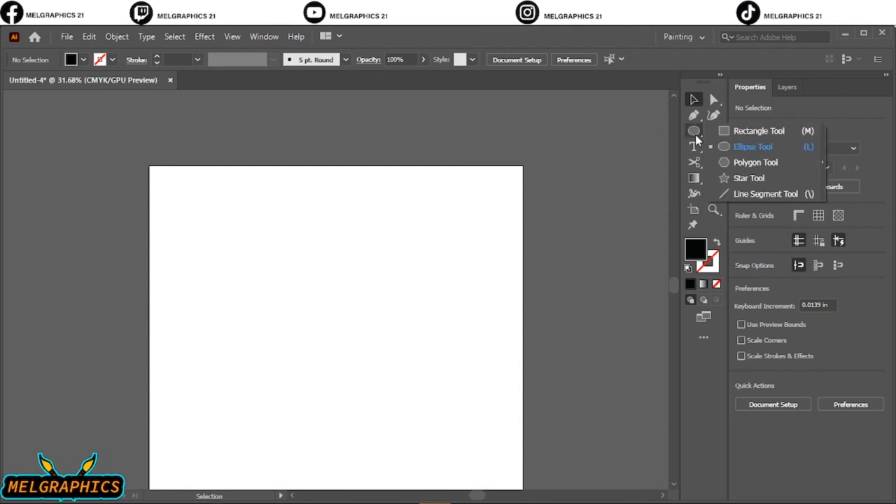
left_click(753, 146)
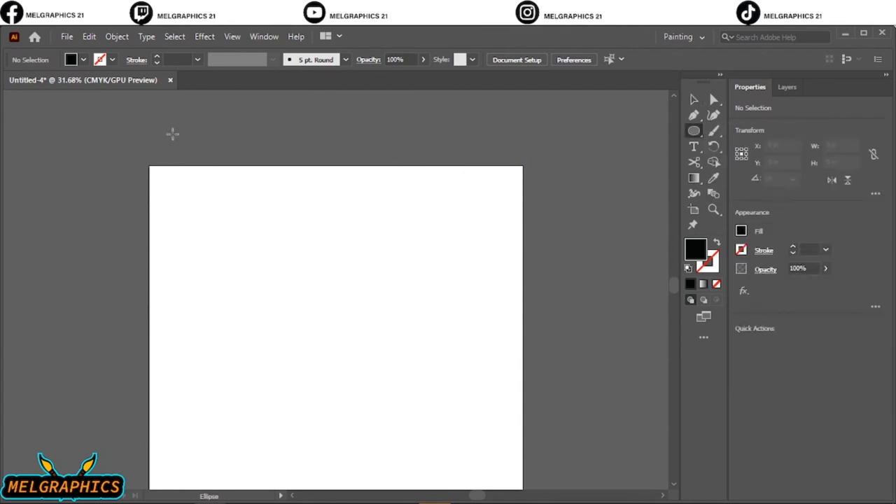
left_click_drag(173, 127, 287, 127)
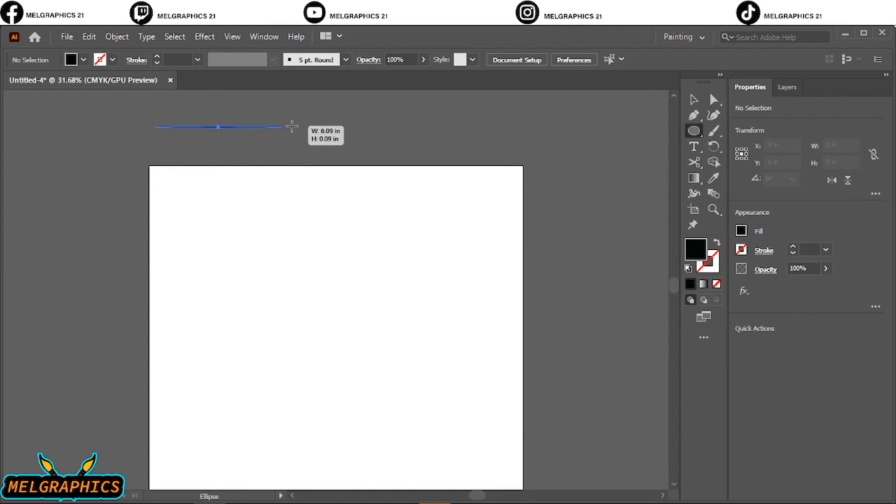
left_click_drag(292, 127, 630, 128)
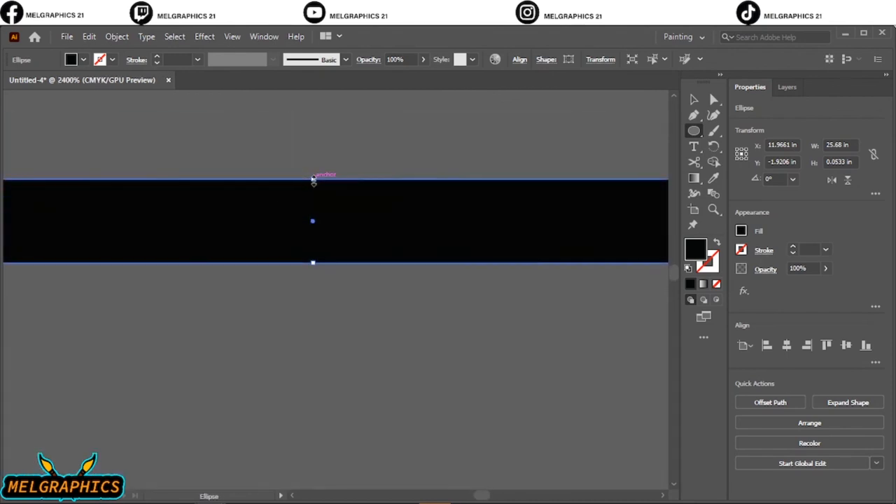
left_click_drag(312, 180, 313, 210)
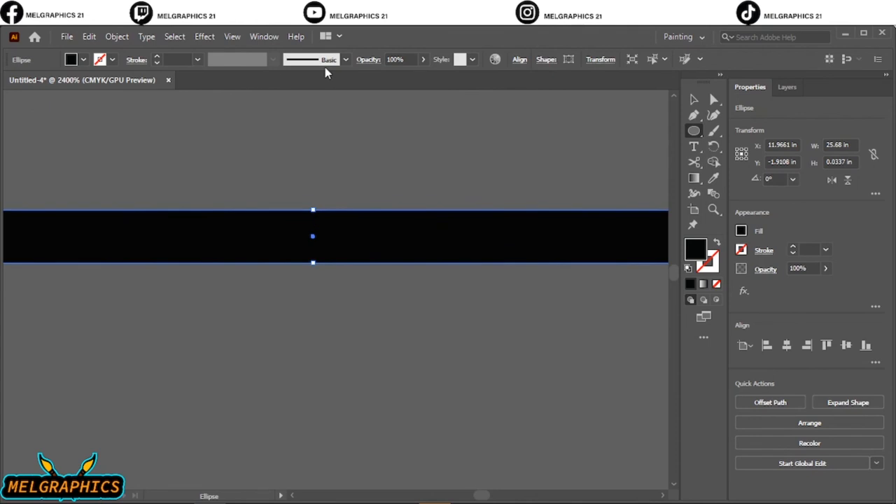
left_click(344, 60)
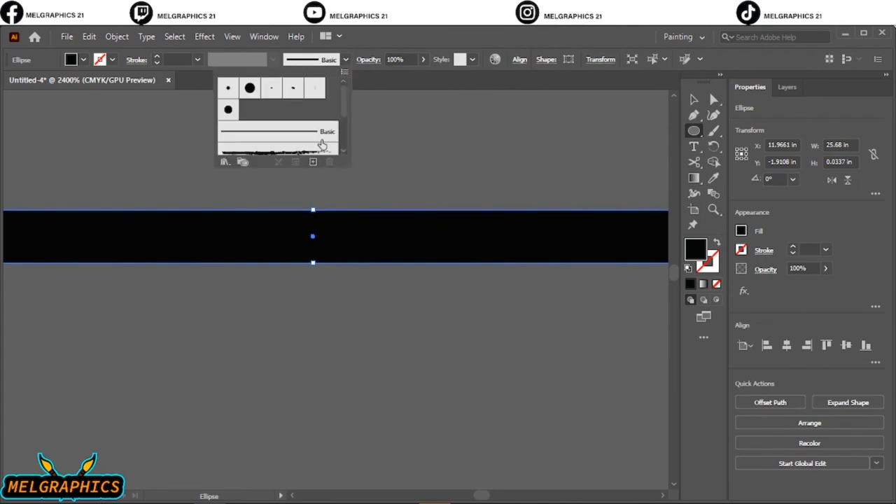
mouse_move(313, 161)
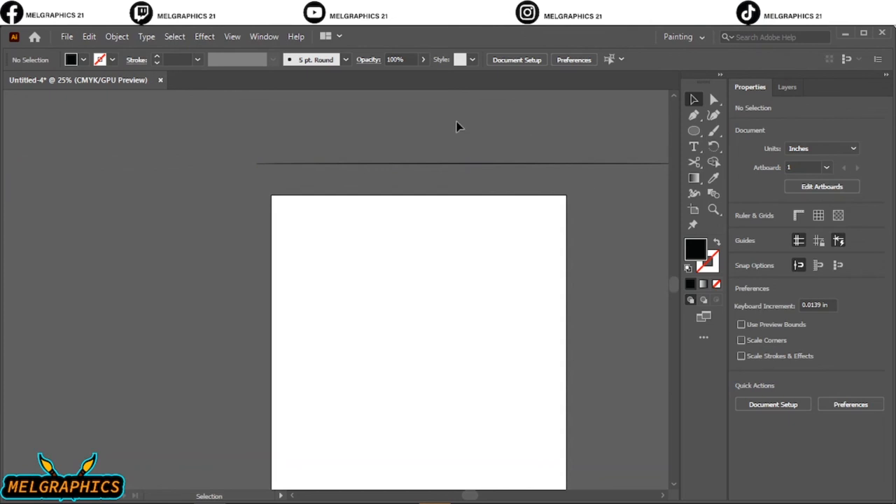
mouse_move(460, 132)
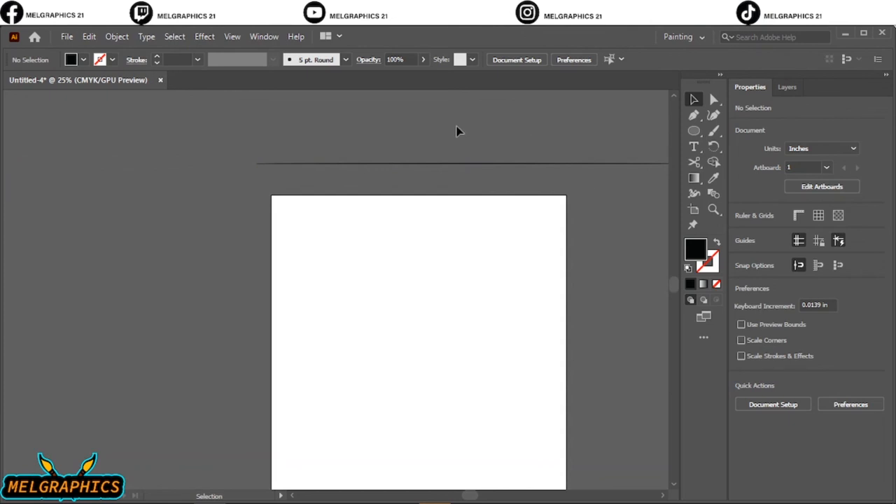
mouse_move(220, 497)
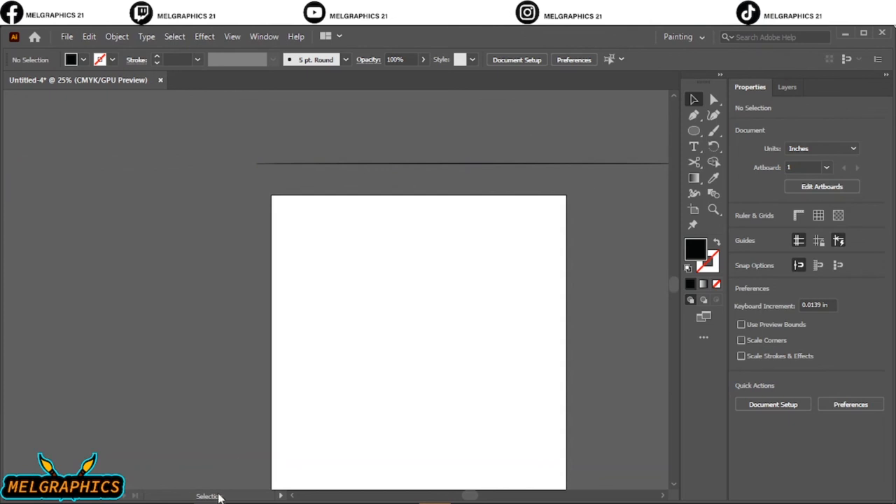
mouse_move(208, 496)
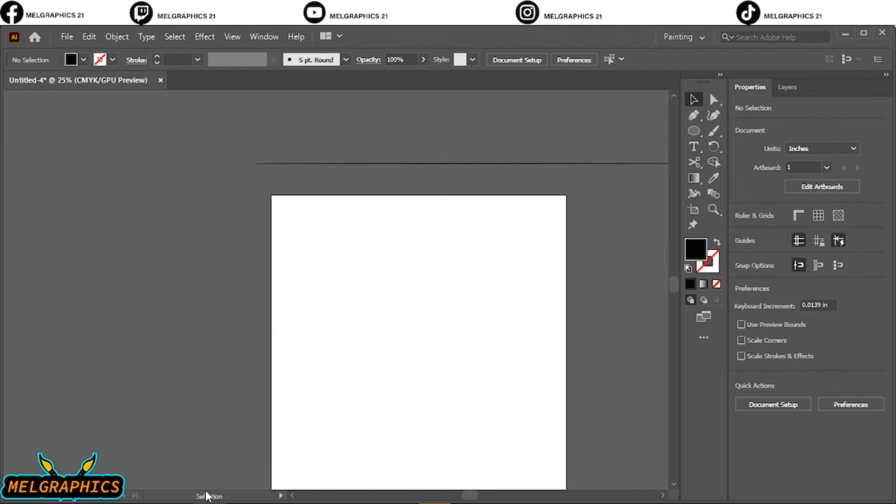
left_click(693, 114)
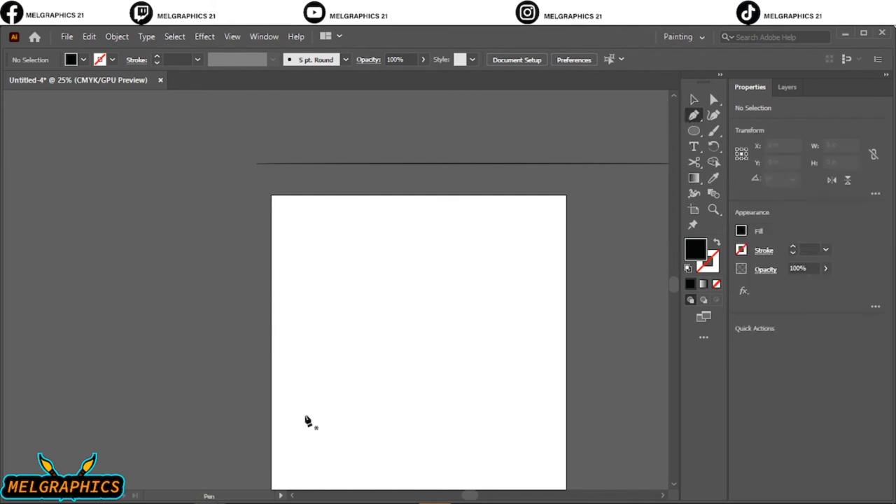
mouse_move(214, 501)
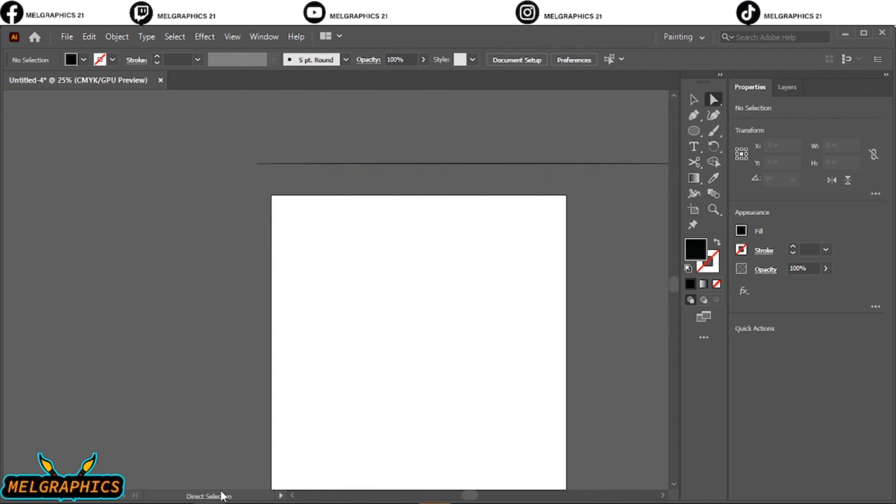
mouse_move(702, 166)
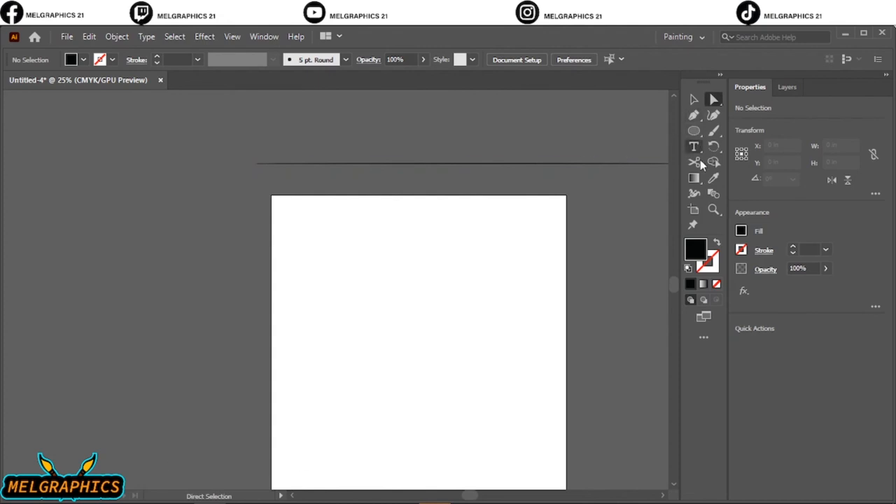
left_click(693, 209)
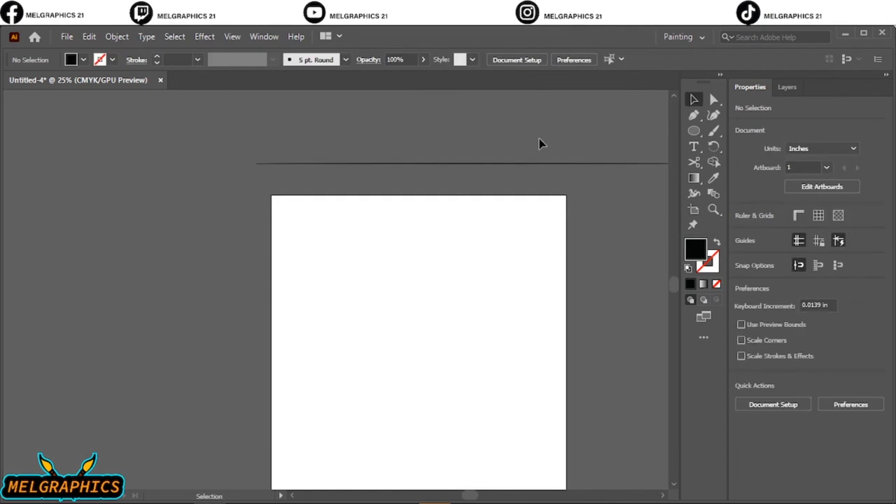
mouse_move(707, 175)
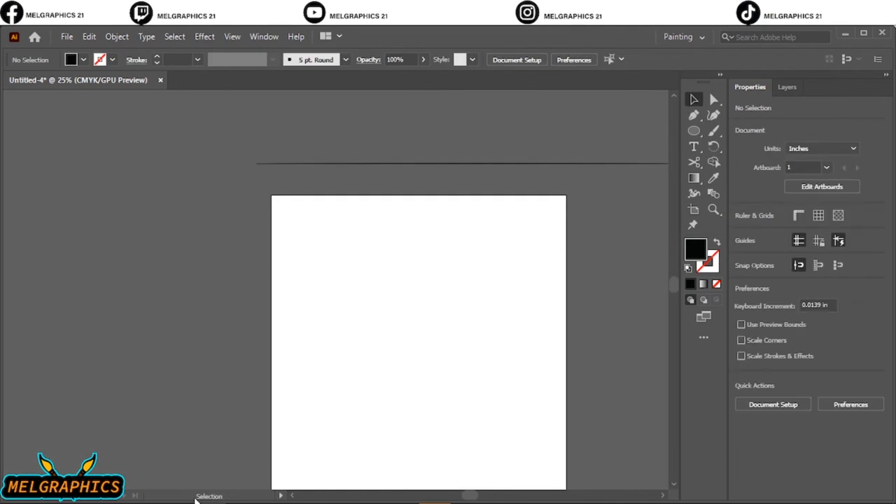
mouse_move(713, 131)
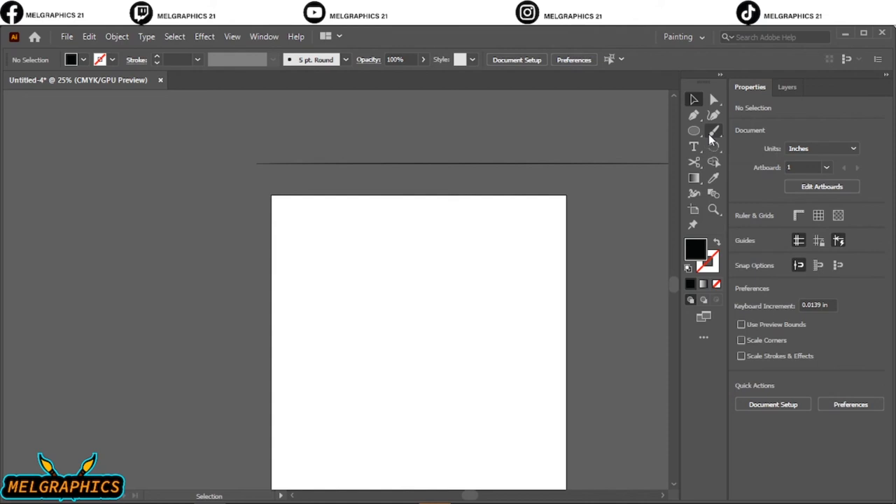
mouse_move(713, 161)
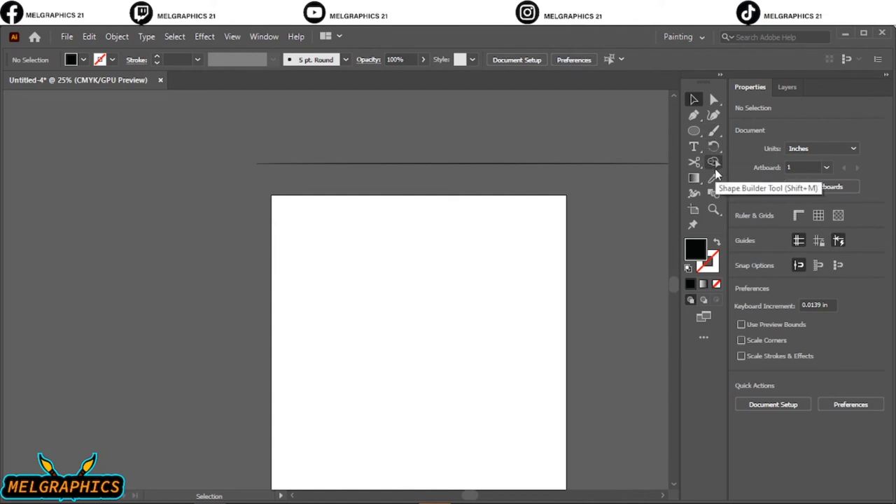
mouse_move(713, 176)
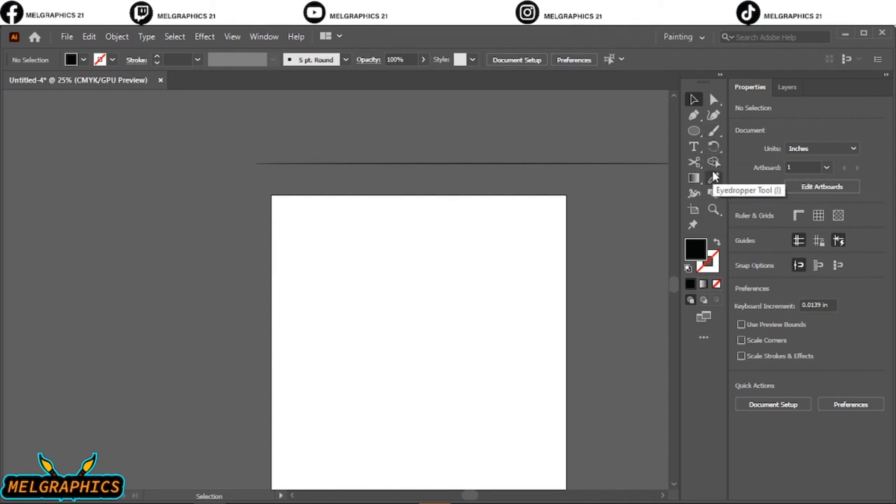
left_click(693, 116)
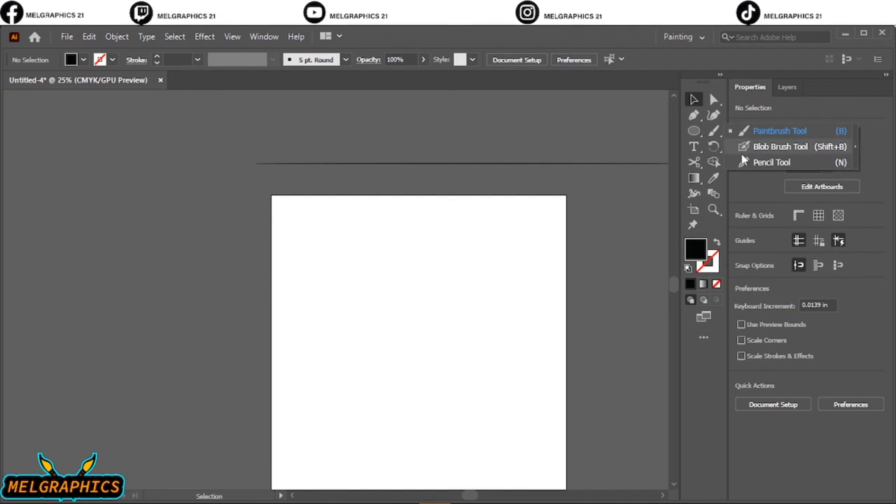
mouse_move(855, 169)
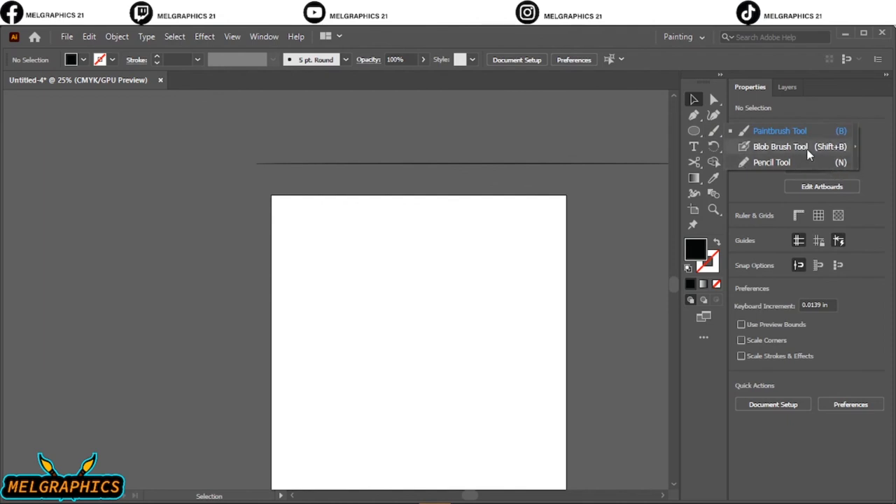
mouse_move(715, 144)
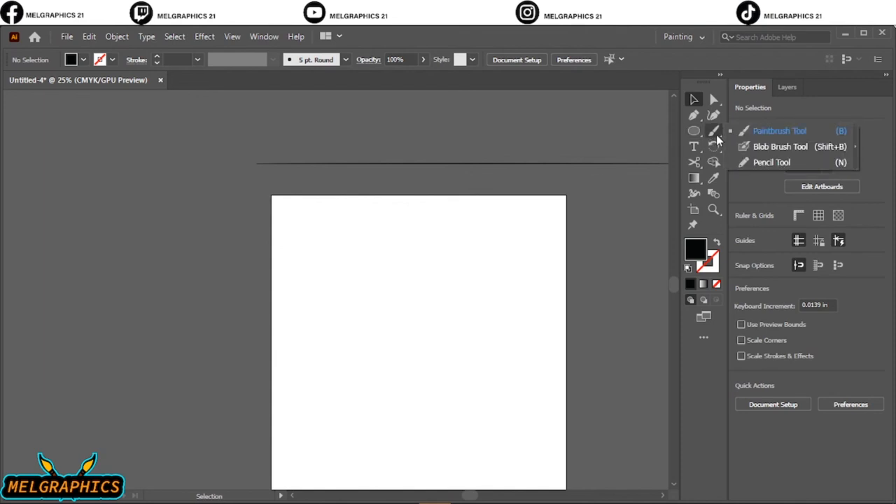
left_click(694, 131)
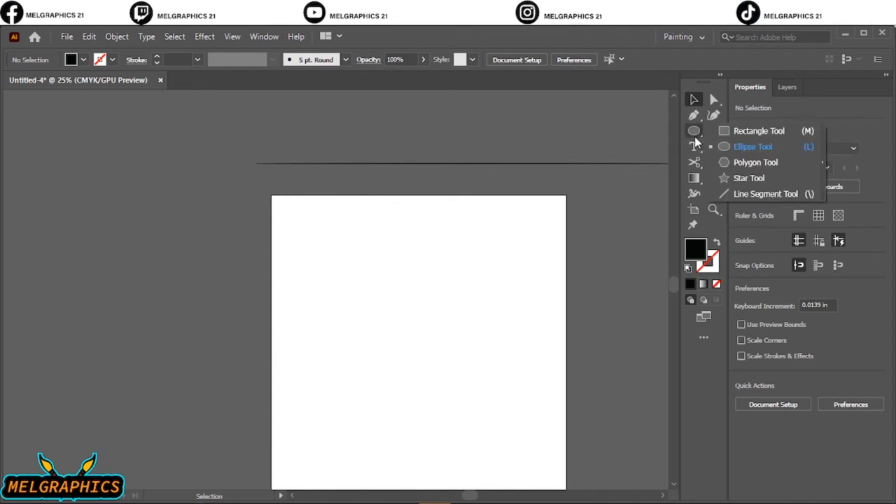
mouse_move(742, 155)
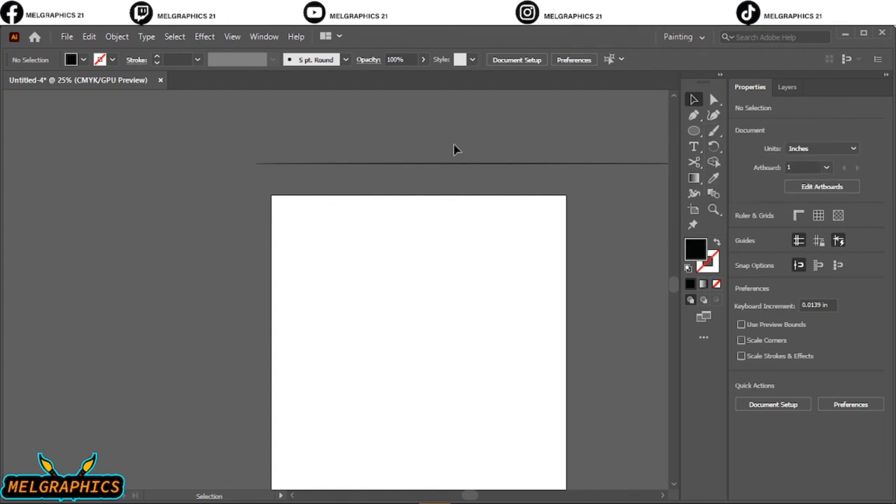
mouse_move(640, 149)
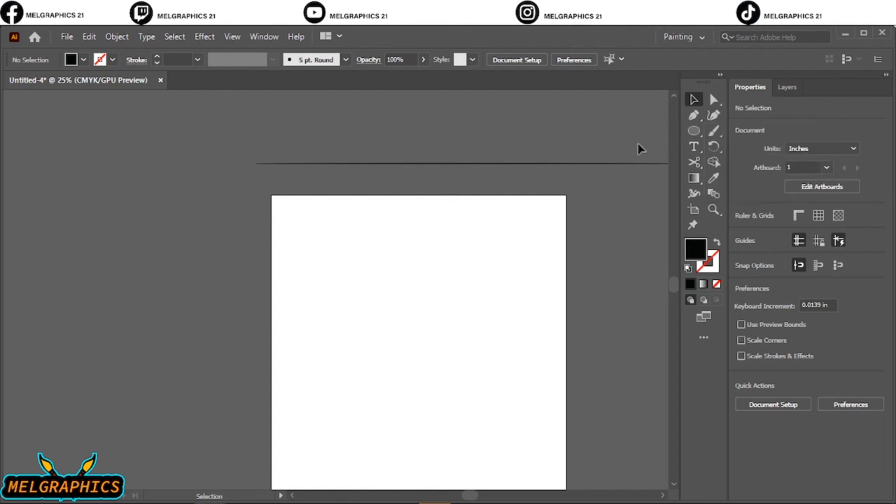
mouse_move(474, 192)
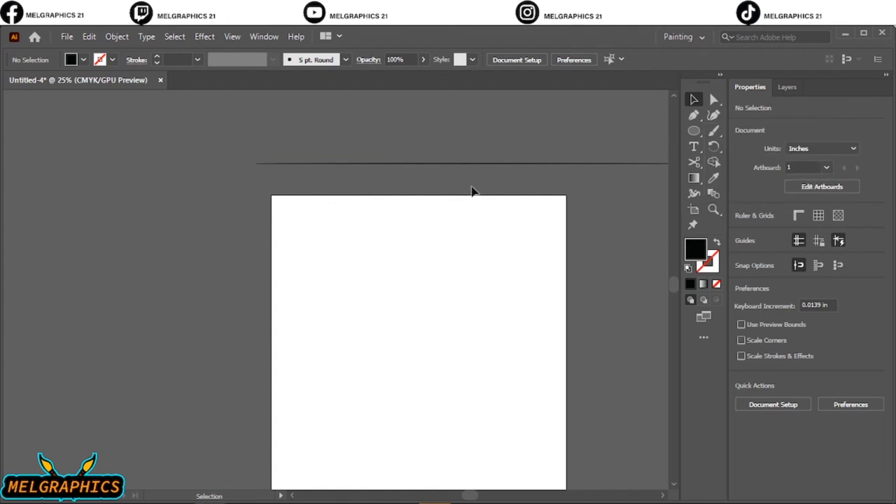
mouse_move(530, 172)
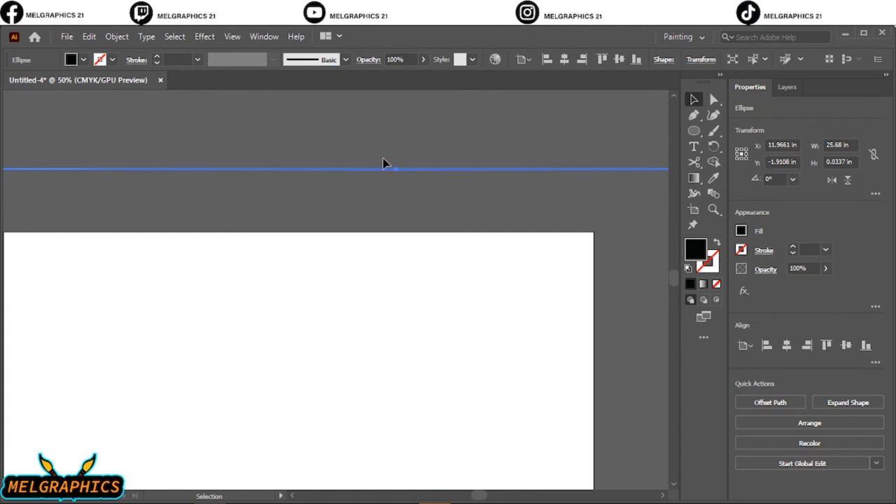
Create a new Art Brush from the thin ellipse through the Brush dropdown
left_click(344, 59)
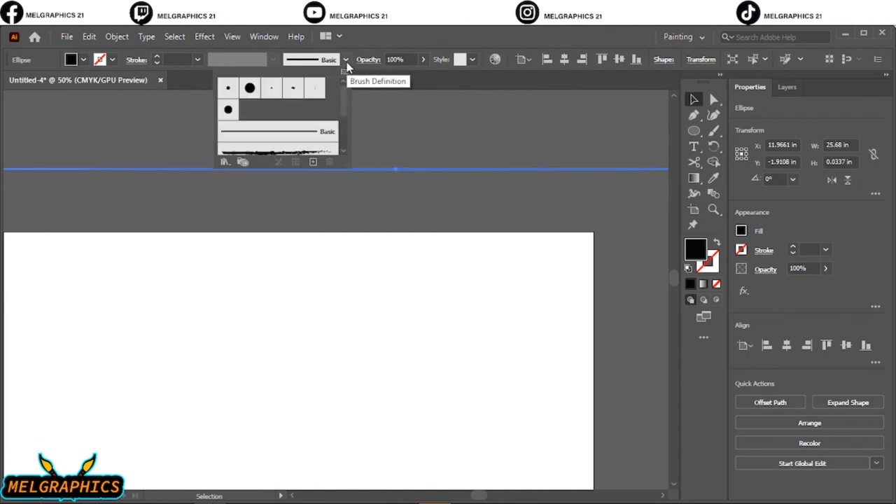
mouse_move(312, 162)
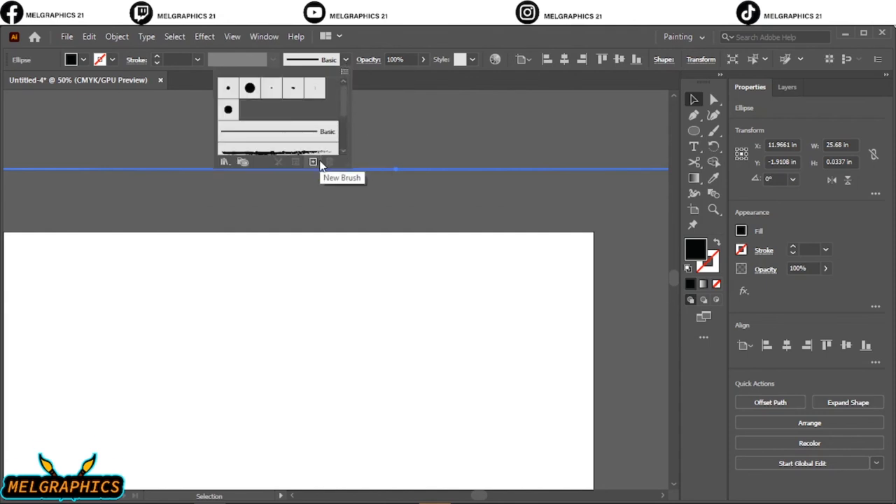
left_click(312, 162)
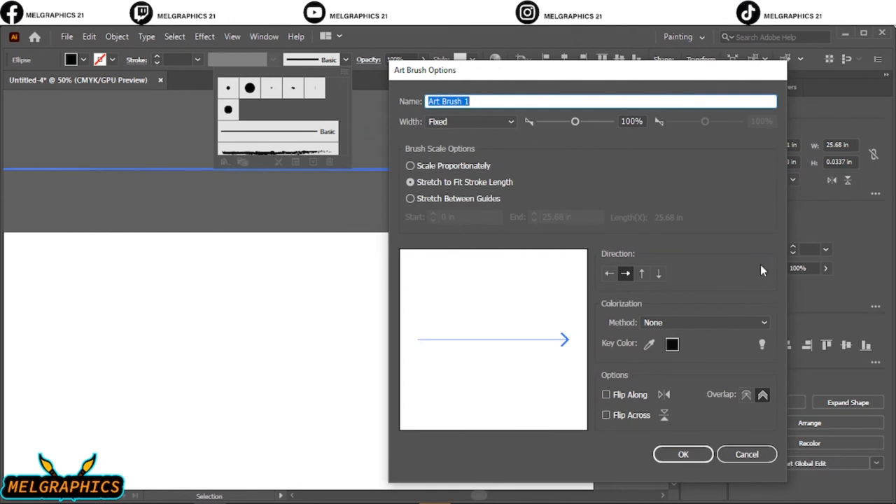
Confirm the Art Brush Options to save the ellipse as 'Art Brush 1'
left_click(682, 454)
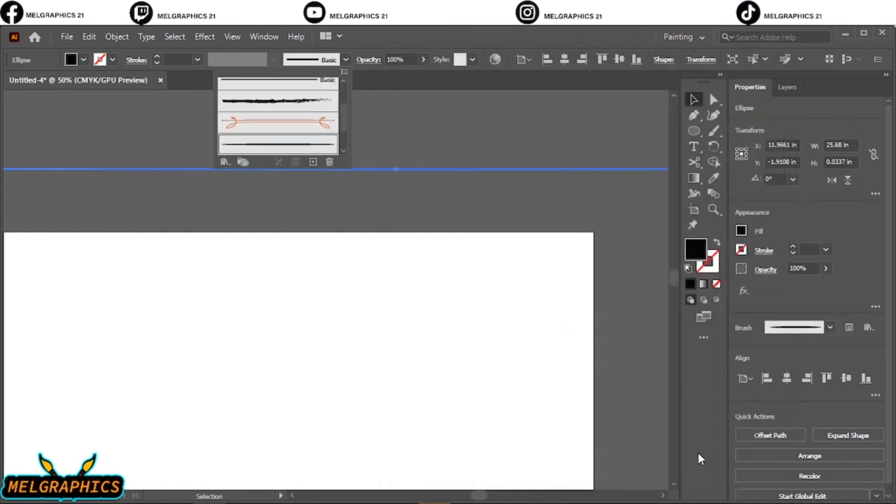
mouse_move(279, 153)
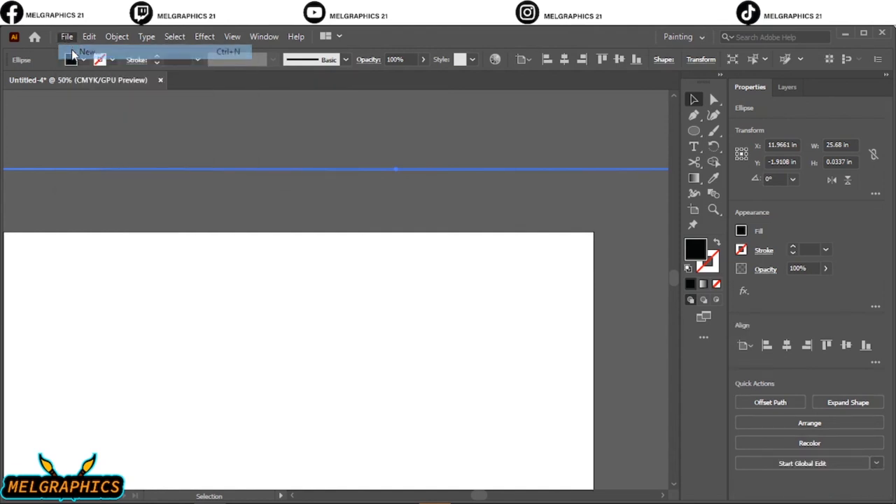
Create Untitled-5, an 18 × 18 in CMYK document
left_click(87, 51)
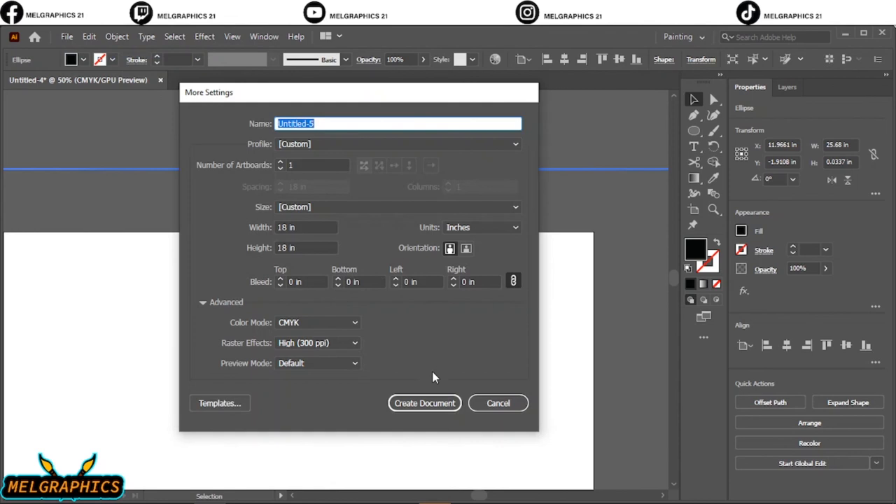
mouse_move(313, 242)
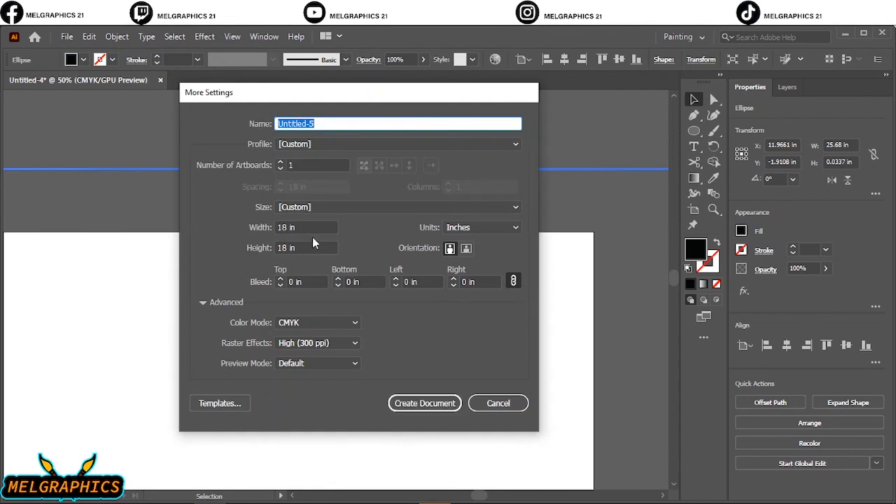
mouse_move(490, 365)
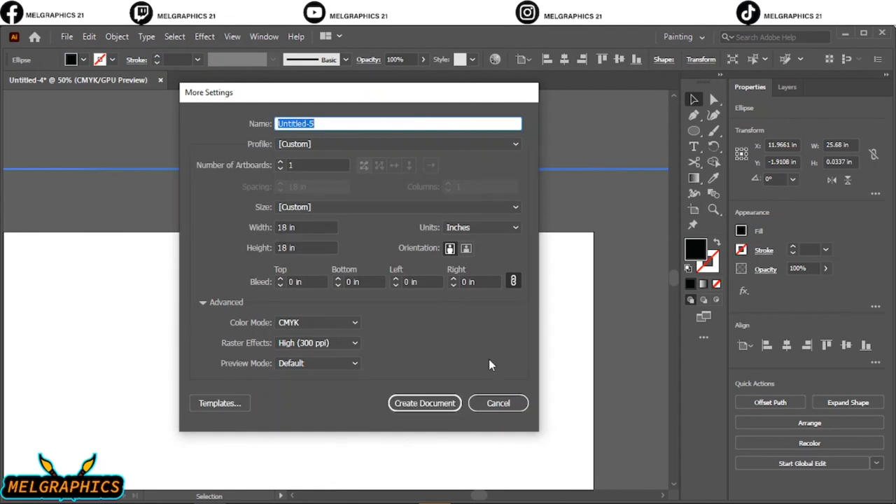
mouse_move(479, 315)
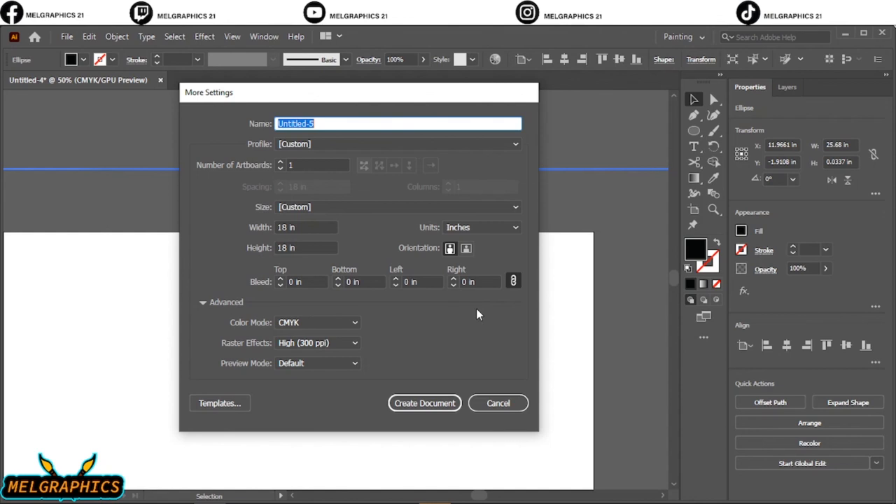
mouse_move(383, 329)
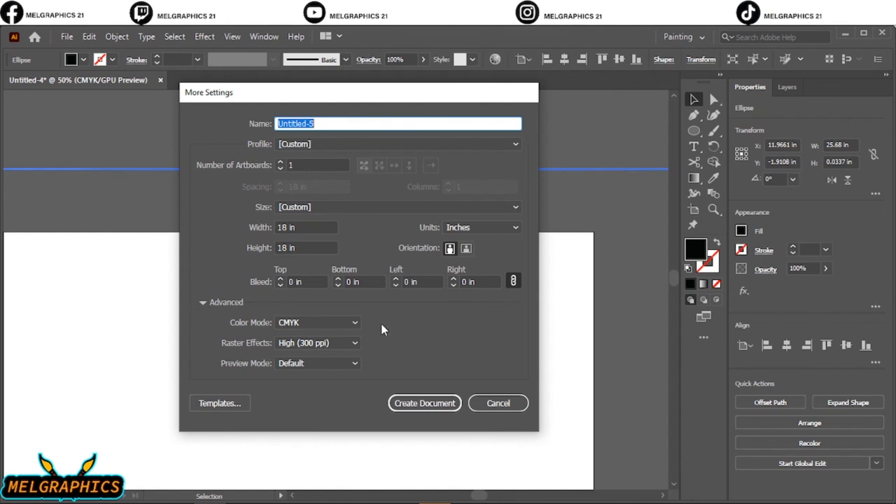
mouse_move(297, 359)
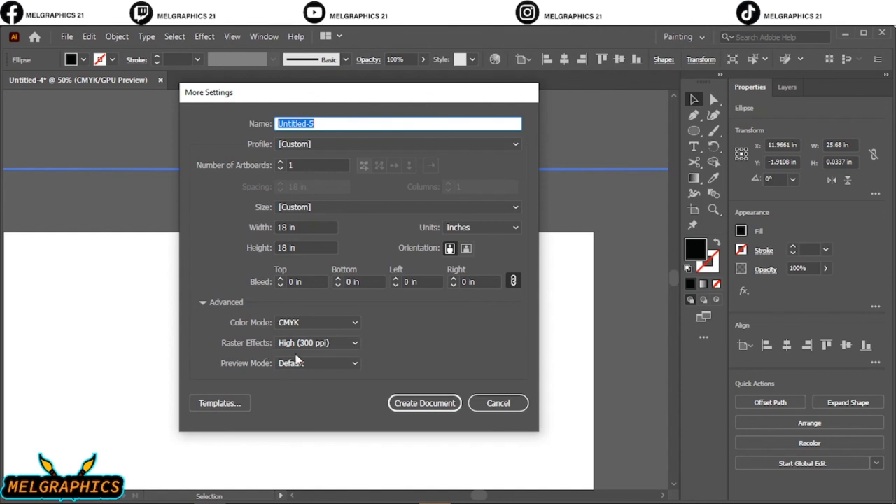
mouse_move(285, 200)
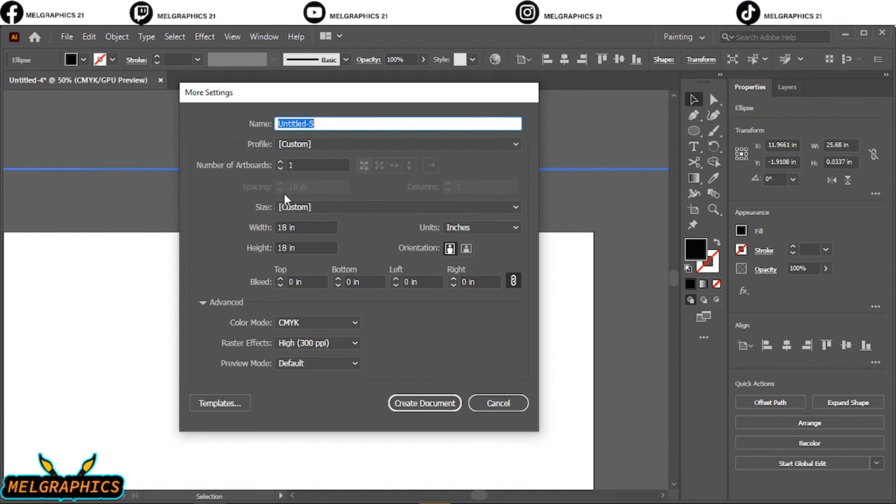
mouse_move(416, 367)
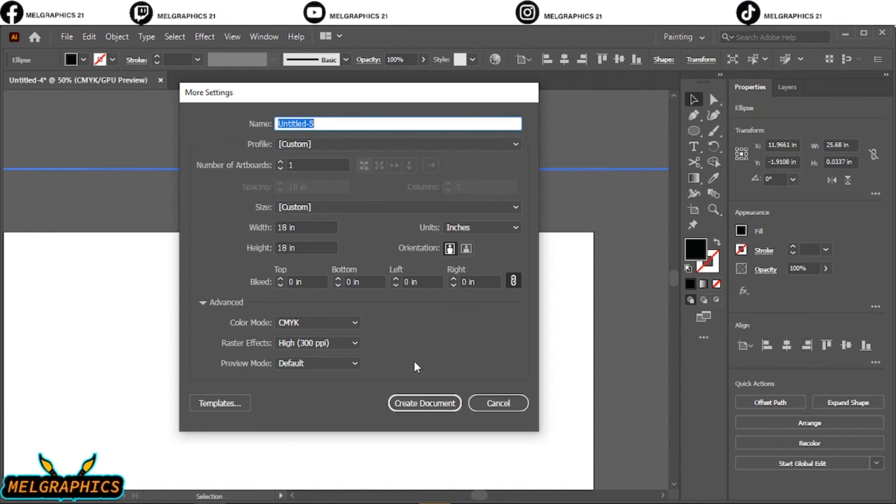
mouse_move(399, 386)
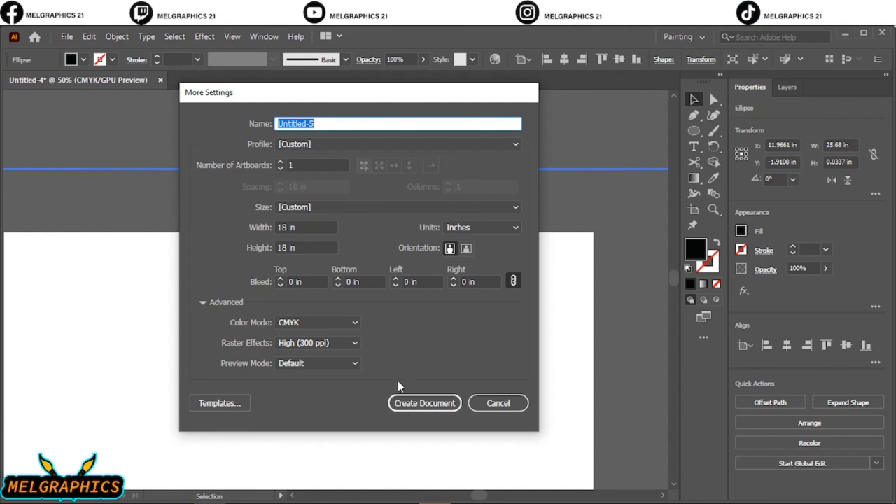
left_click(424, 402)
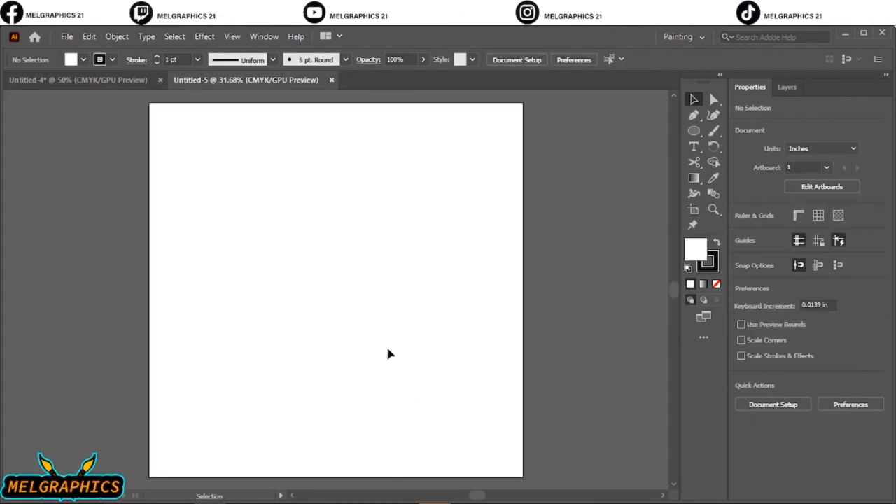
mouse_move(247, 84)
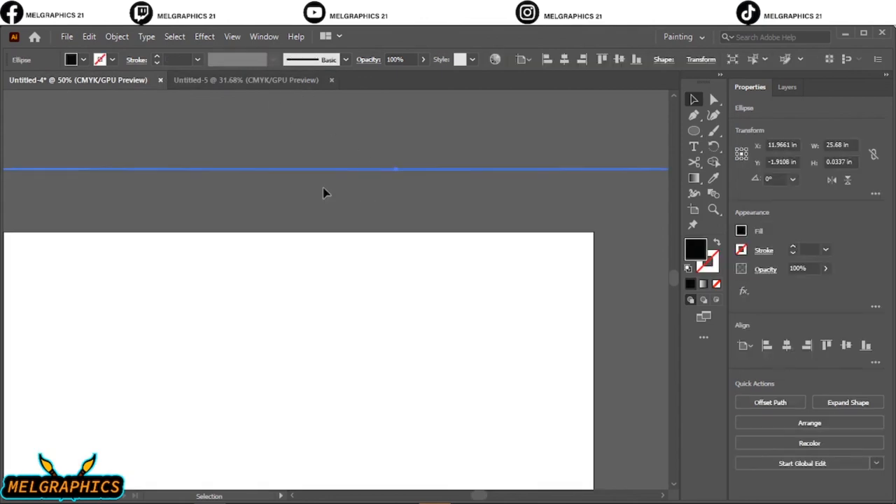
Apply a 1 pt black stroke to the selected thin ellipse
left_click(245, 80)
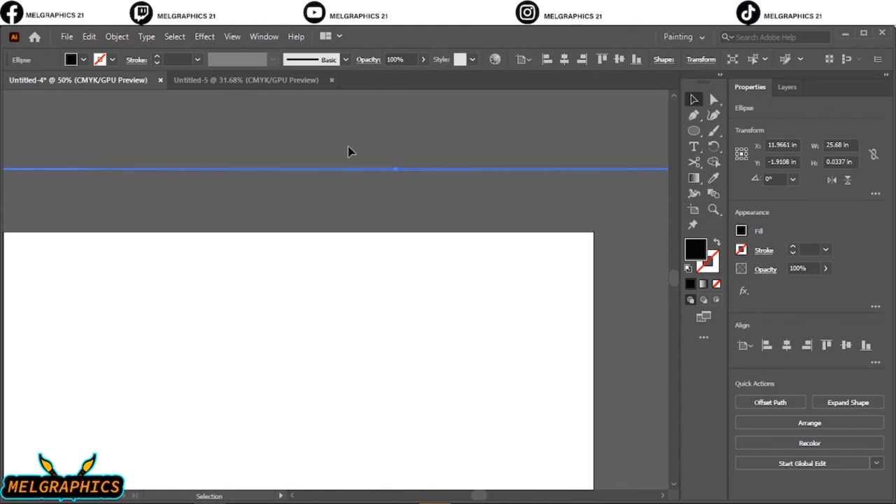
mouse_move(348, 75)
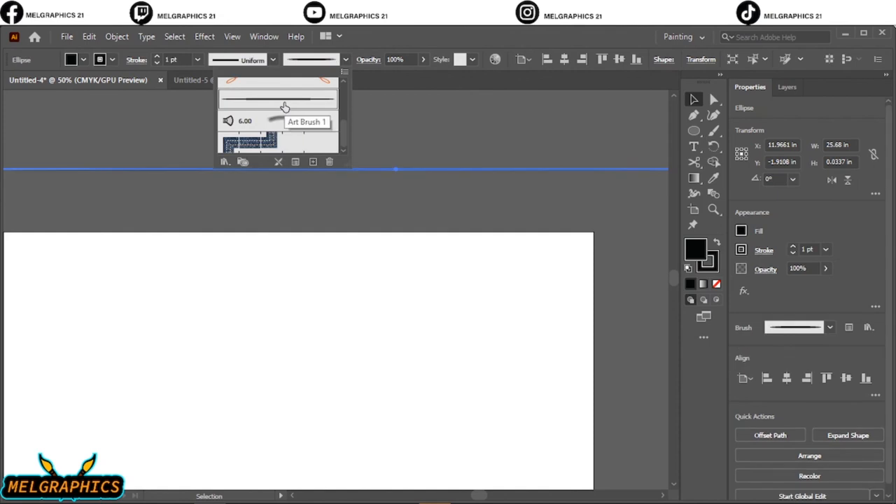
Save the current brushes as a library file named 'brush1'
left_click(224, 162)
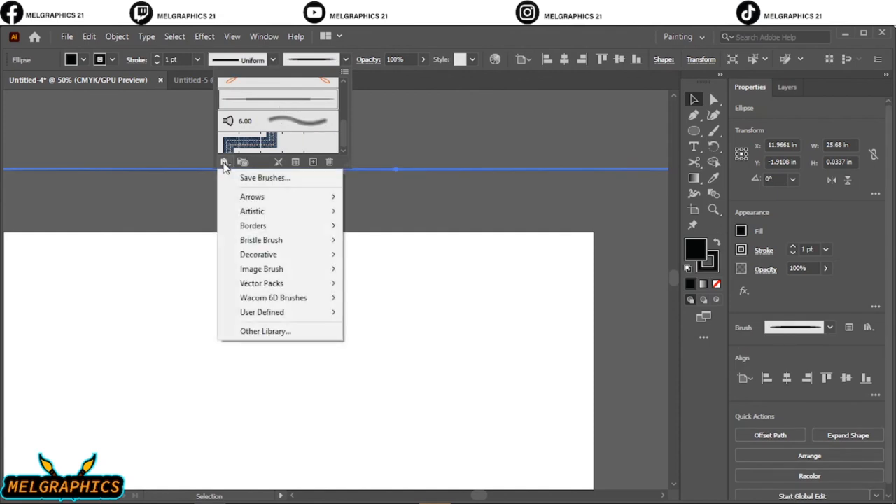
mouse_move(230, 170)
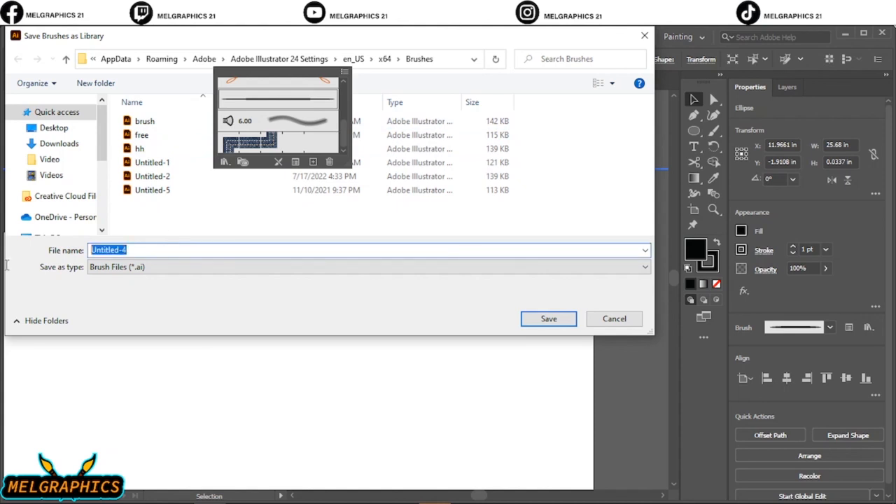
type("b")
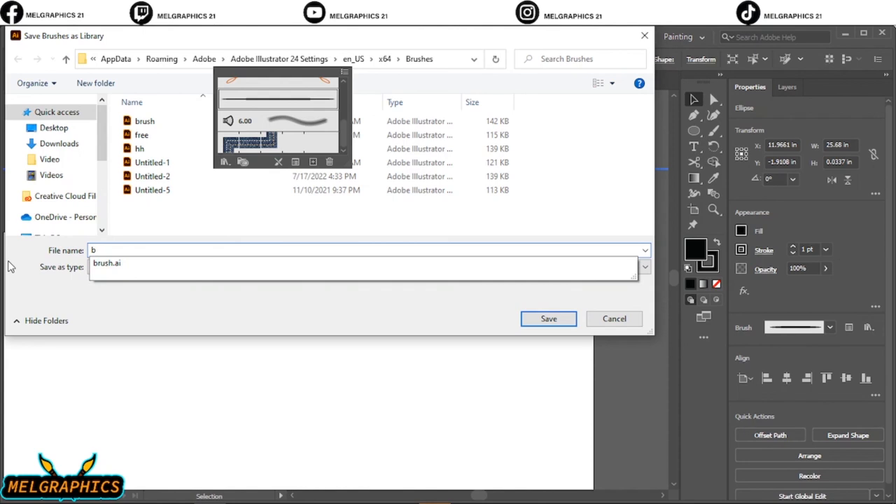
type("rush1")
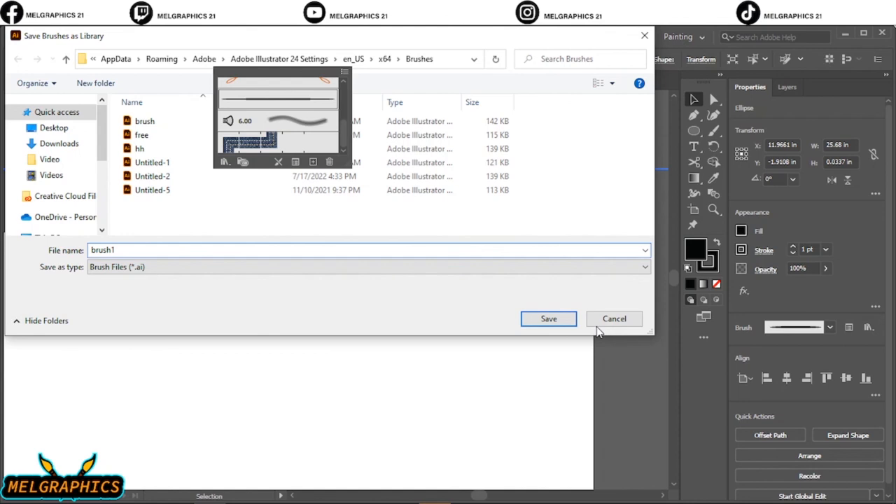
left_click(548, 318)
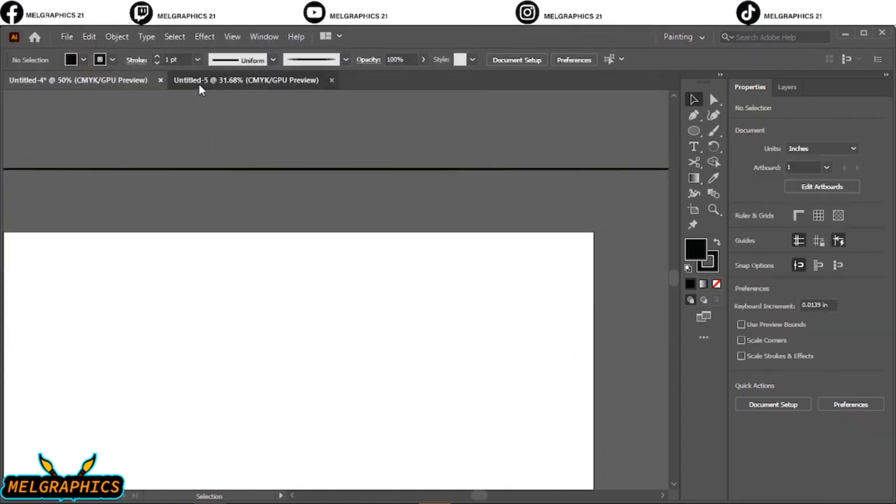
Activate the Untitled-5 document and load the User Defined 'brush1' brush library
left_click(247, 79)
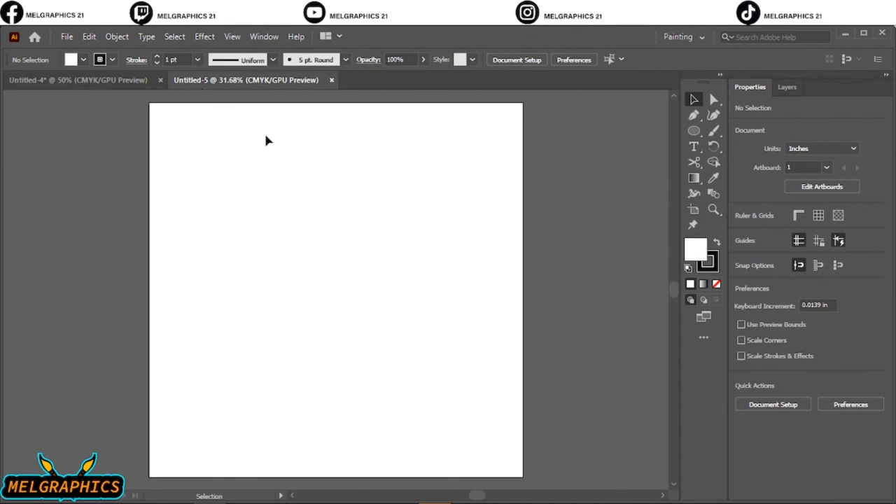
left_click(344, 59)
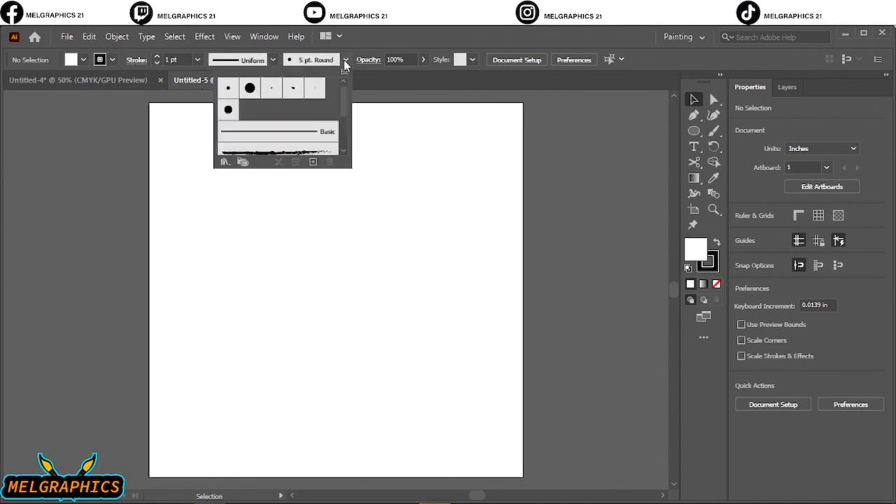
mouse_move(224, 162)
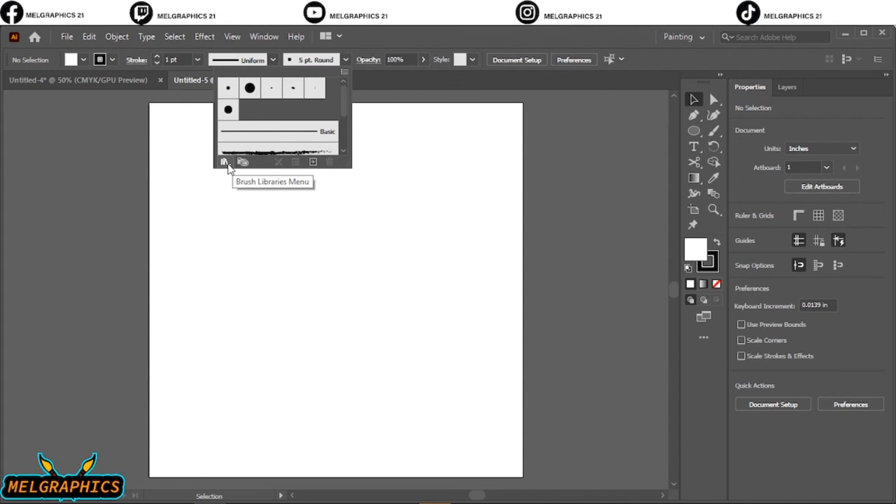
left_click(224, 162)
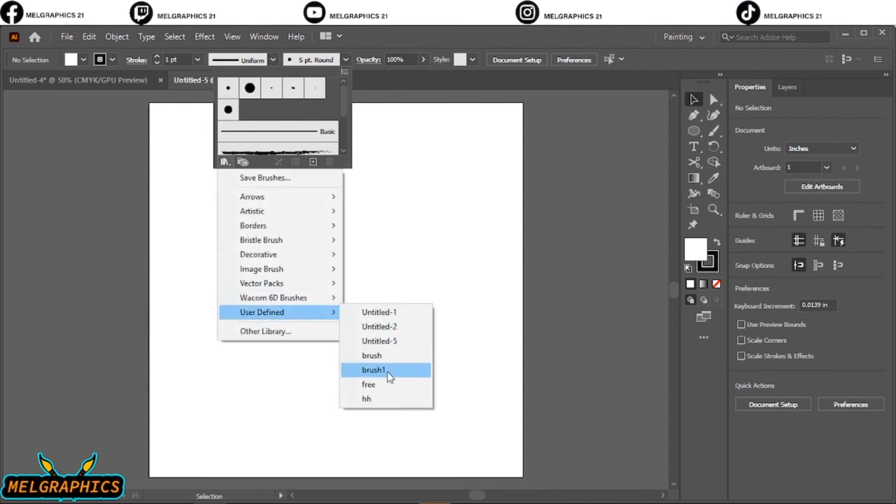
left_click(373, 369)
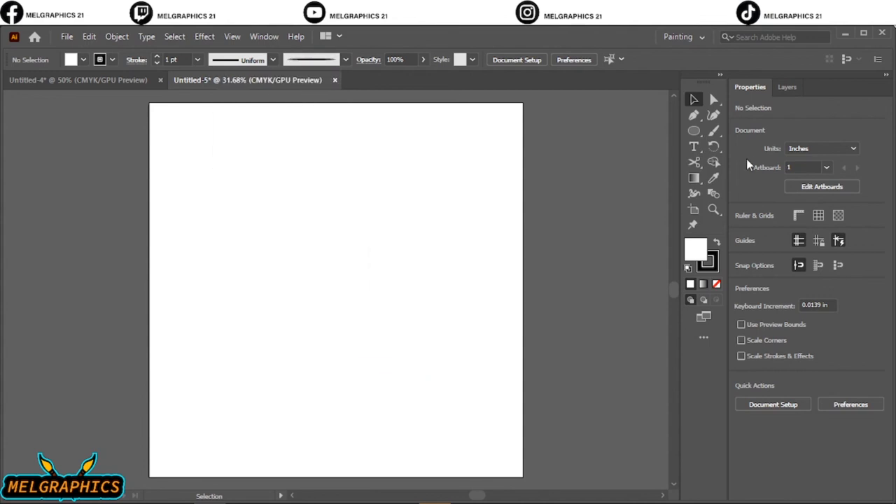
Paint a curved Paintbrush test stroke to the right of the artboard
left_click(714, 131)
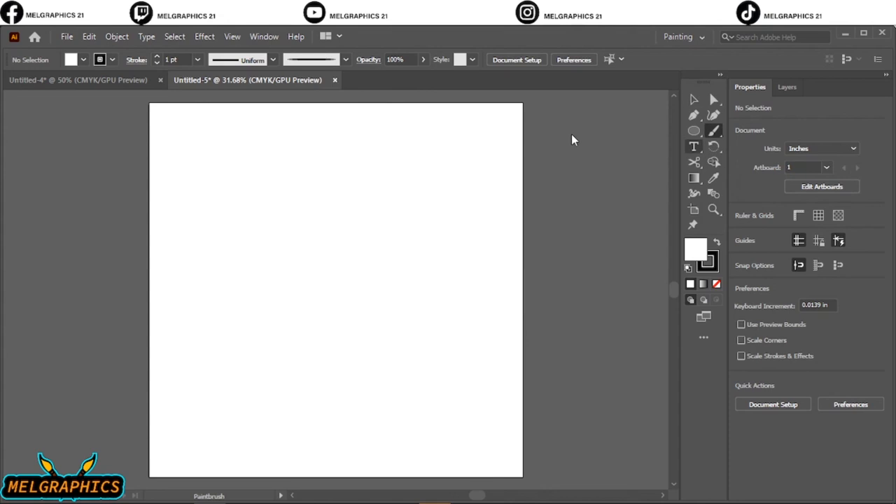
left_click_drag(571, 137, 579, 315)
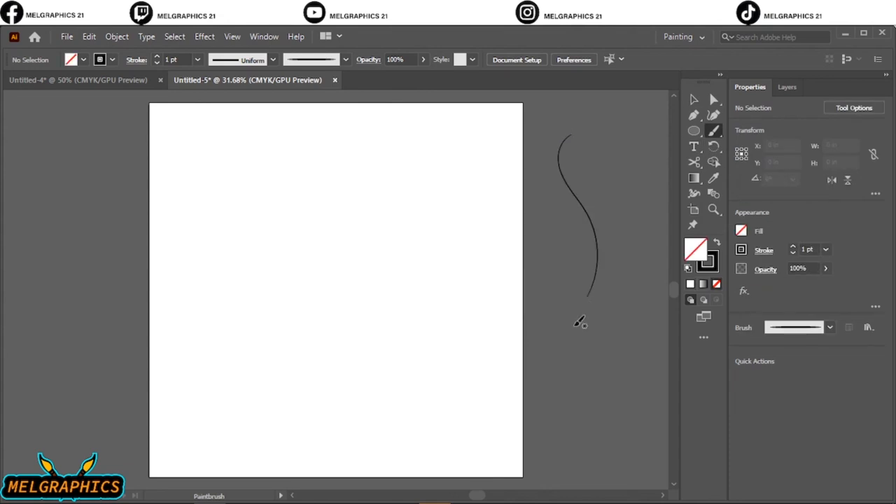
mouse_move(500, 197)
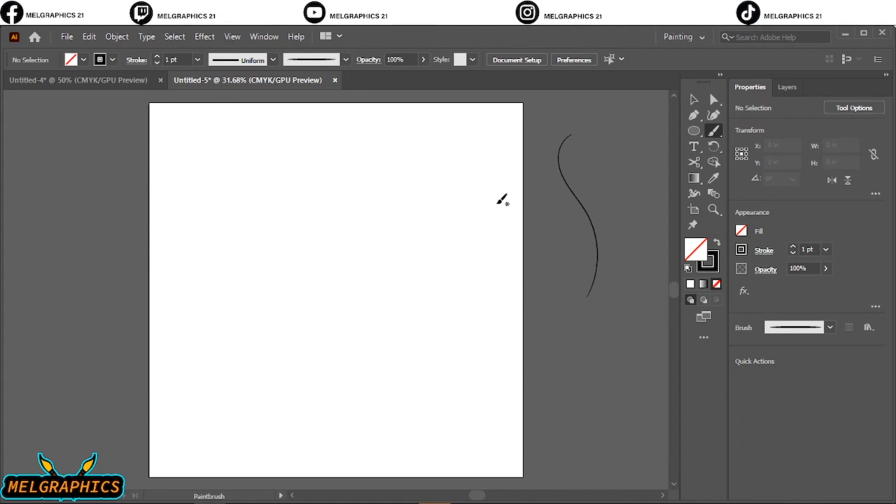
mouse_move(506, 201)
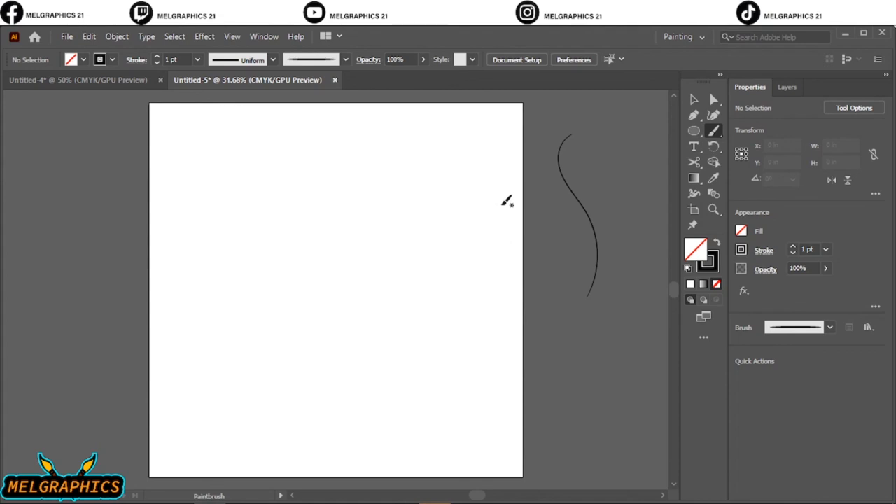
mouse_move(535, 284)
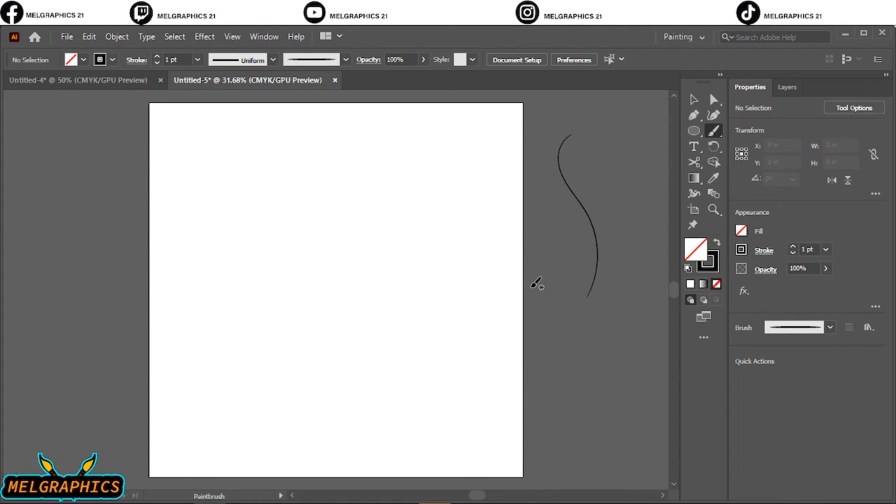
mouse_move(507, 214)
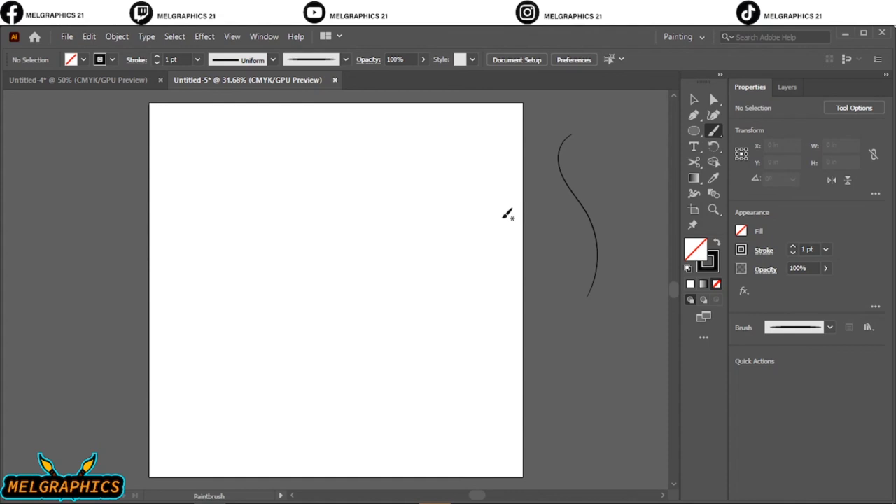
mouse_move(600, 235)
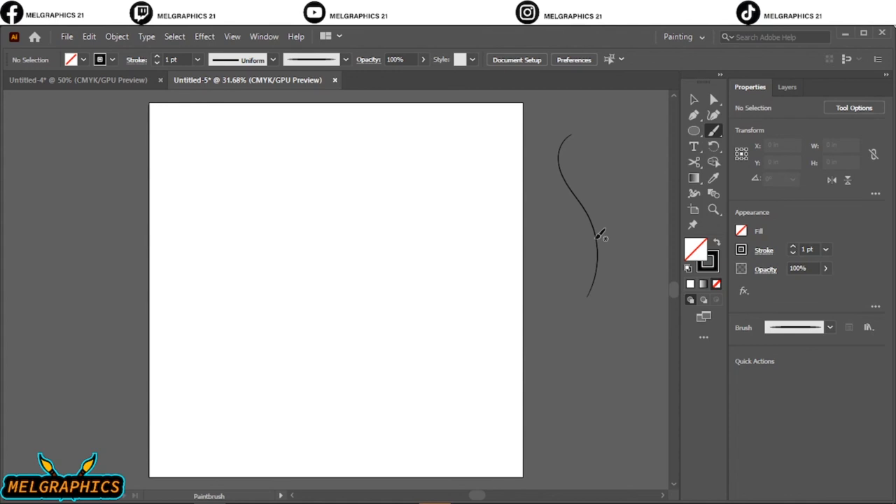
mouse_move(607, 240)
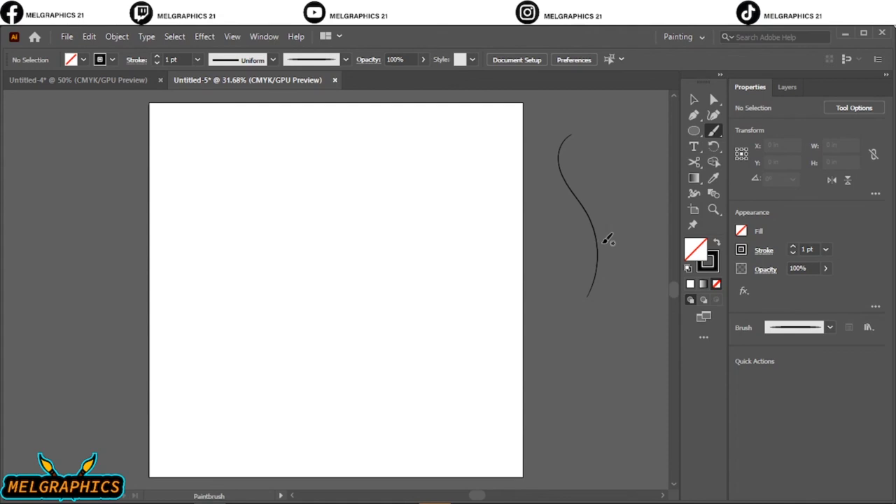
mouse_move(608, 240)
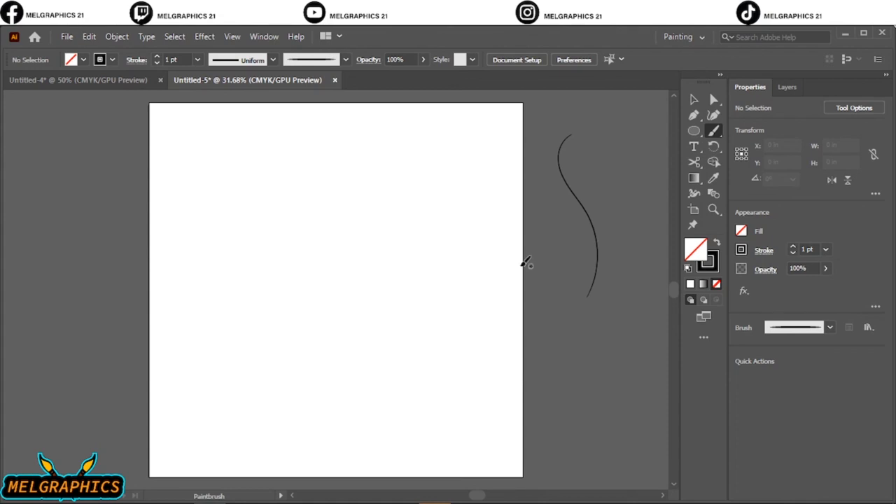
mouse_move(544, 256)
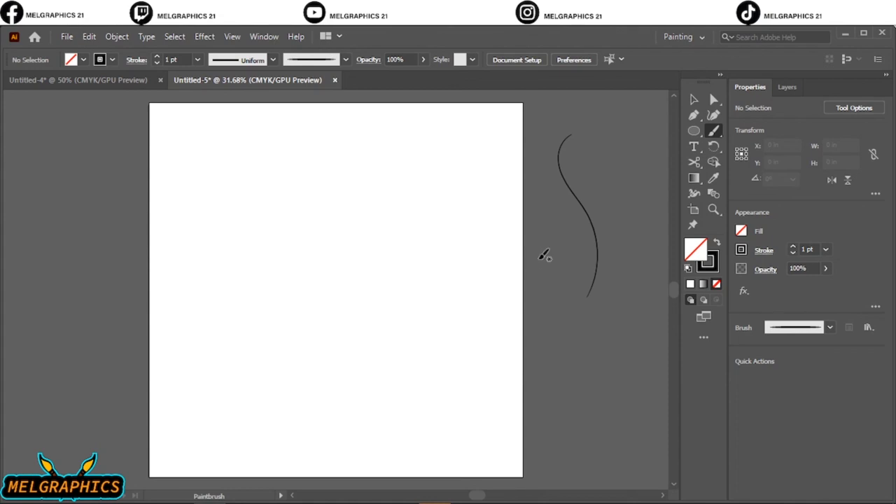
mouse_move(548, 259)
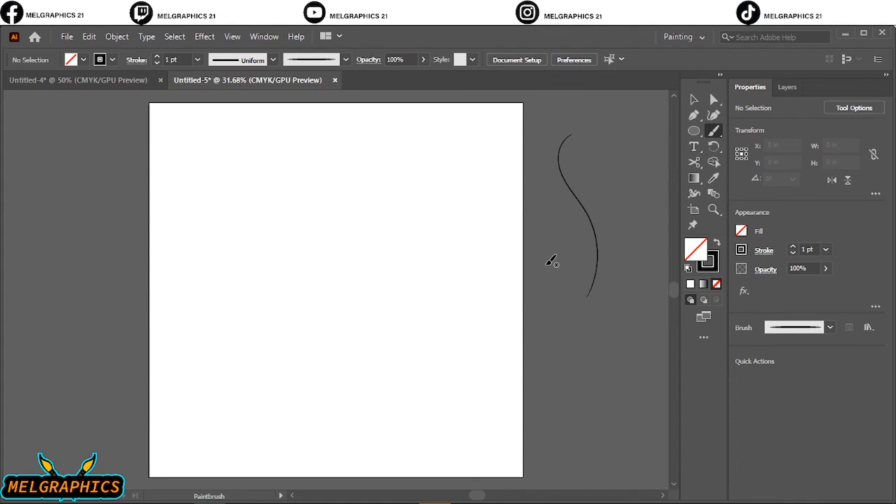
mouse_move(552, 264)
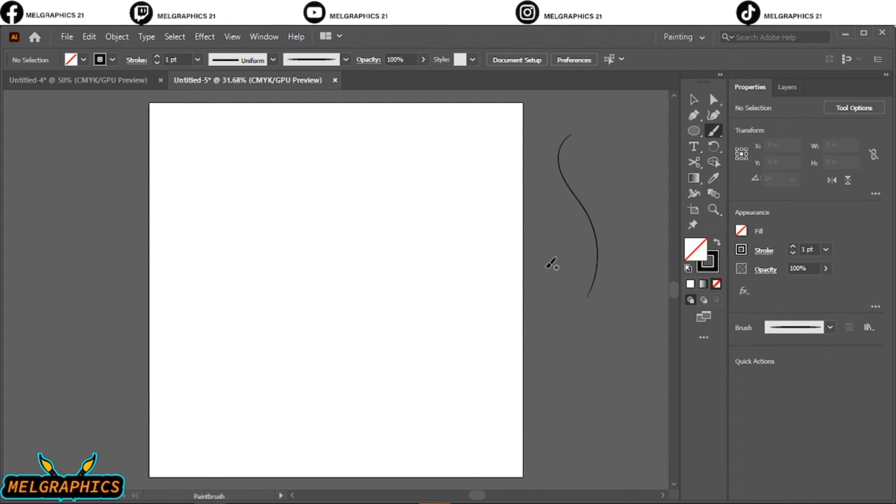
mouse_move(663, 135)
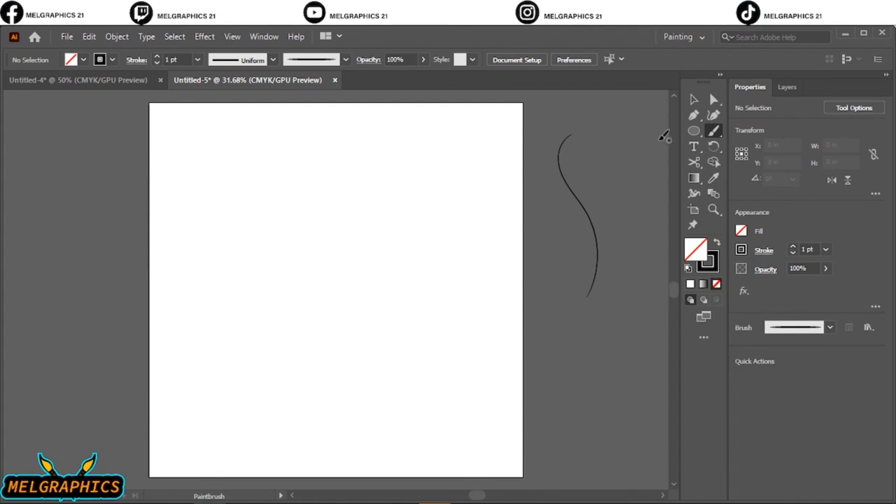